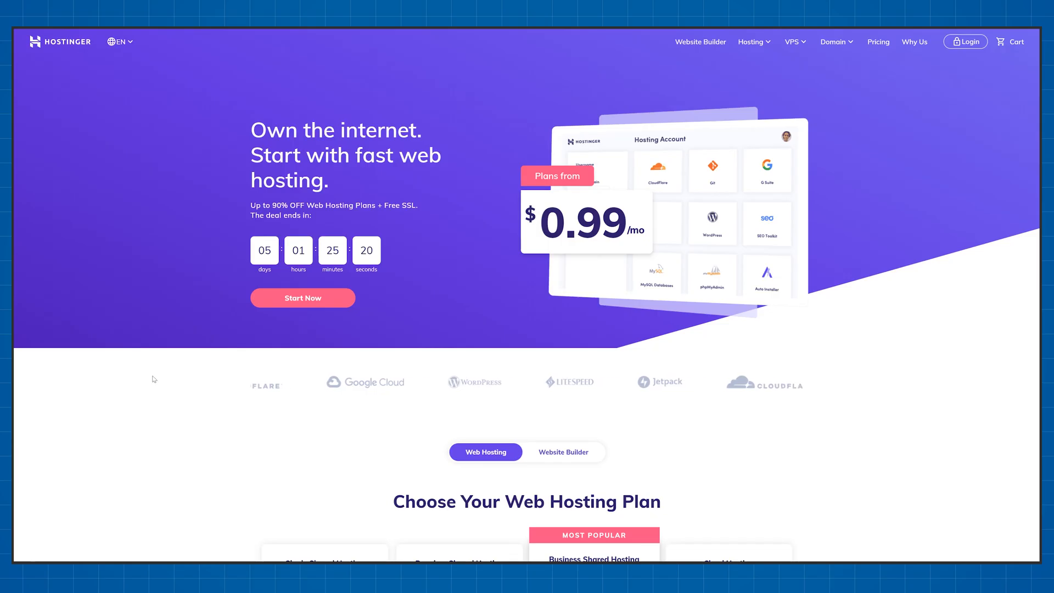
- Add Single Shared Hosting to the cart, apply the coupon and proceed to checkout at $42.77
{"action": "scroll", "scroll_direction": "down", "scroll_amount": 3}
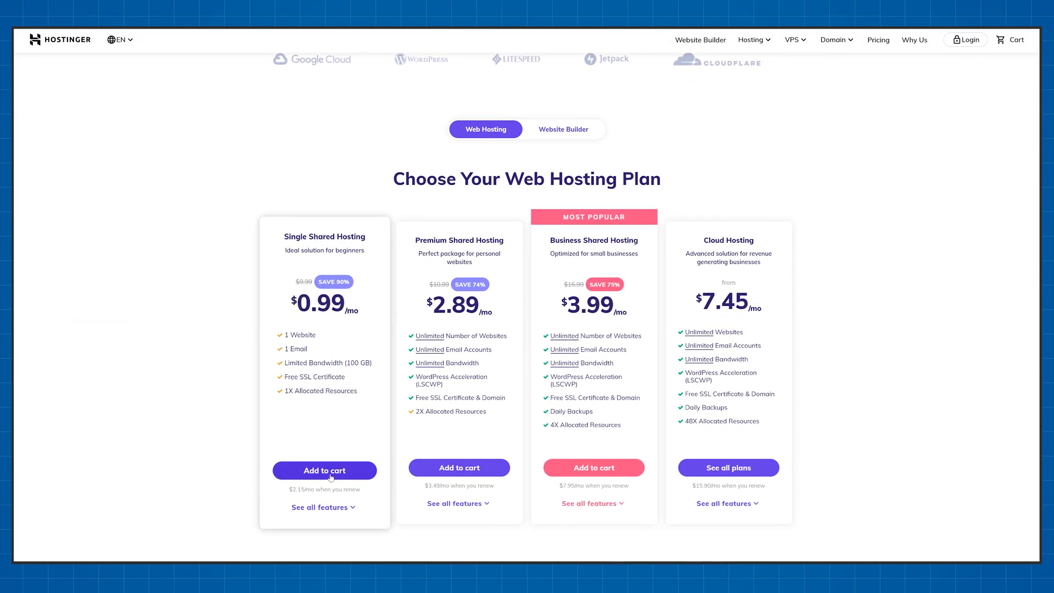
{"action": "left_click", "coordinate": [324, 470]}
{"action": "type", "text": "EMIT"}
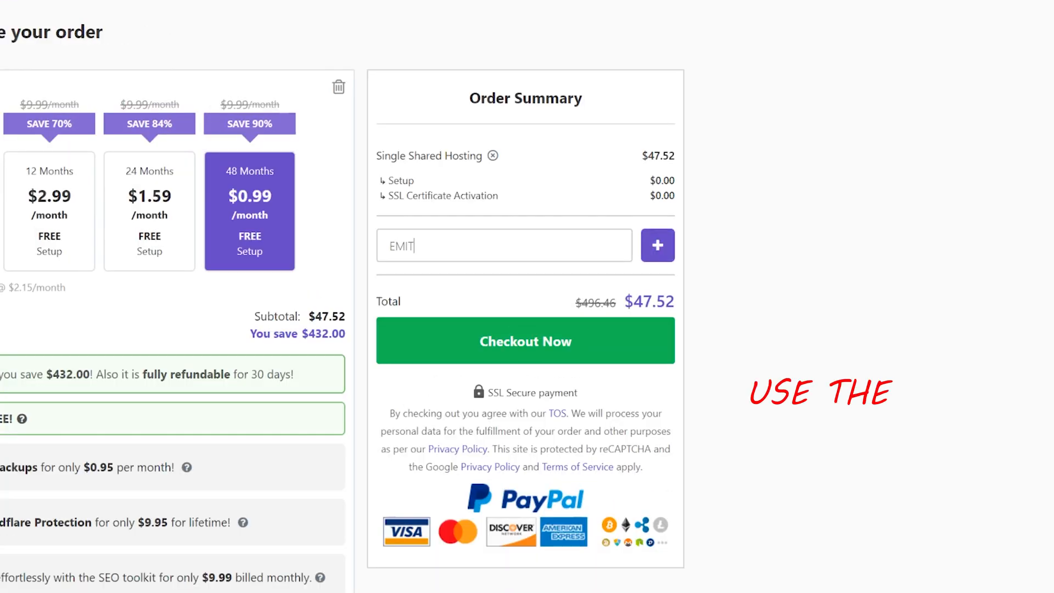
{"action": "left_click", "coordinate": [656, 245]}
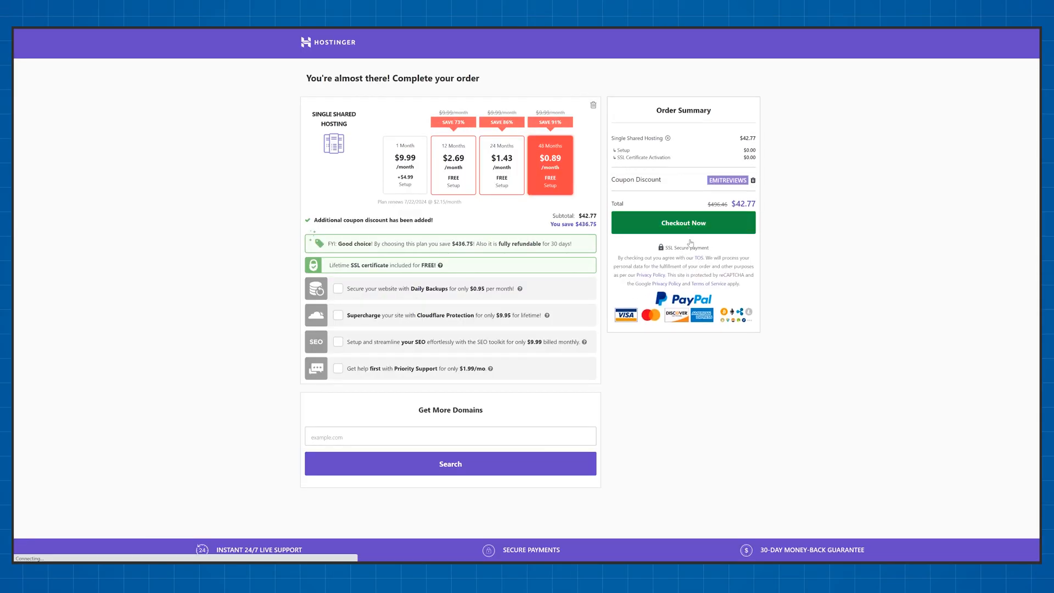
{"action": "left_click", "coordinate": [682, 223]}
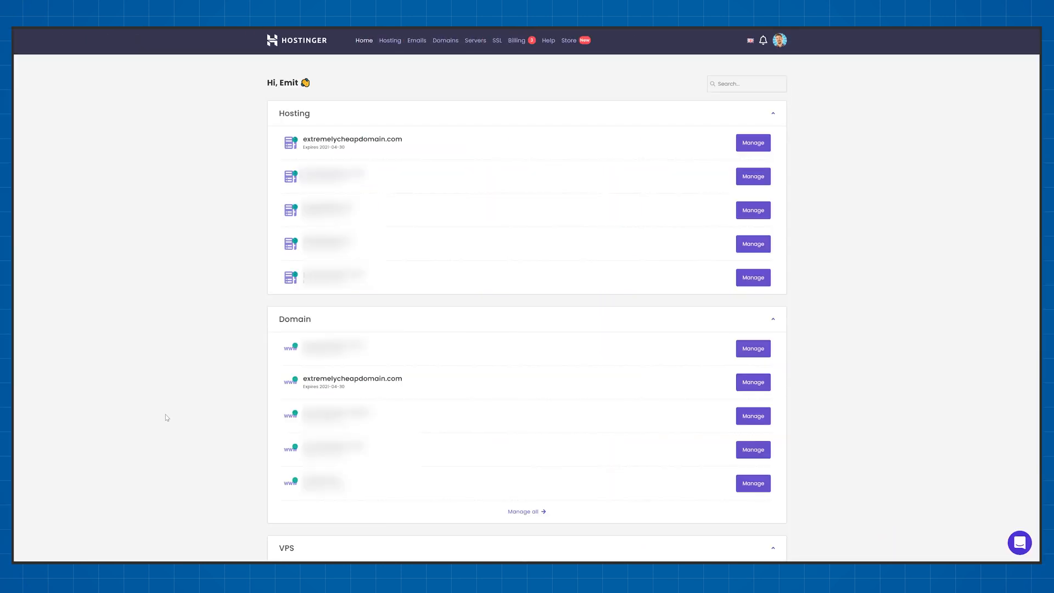
- Install WordPress on extremelycheapdomain.com via Auto Installer and open the site's WordPress admin
{"action": "left_click", "coordinate": [753, 142]}
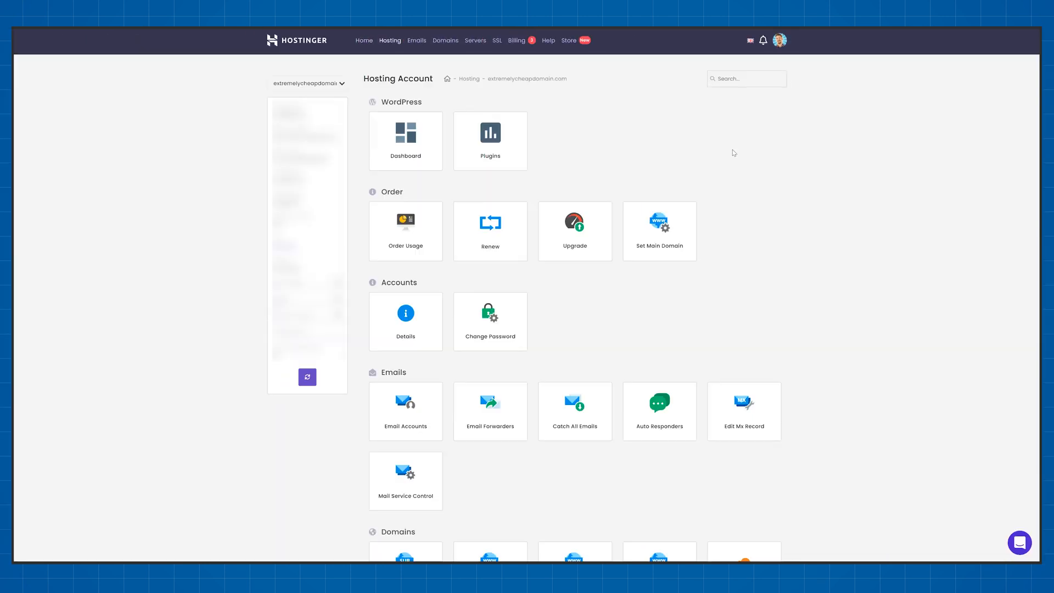
{"action": "left_click", "coordinate": [304, 102]}
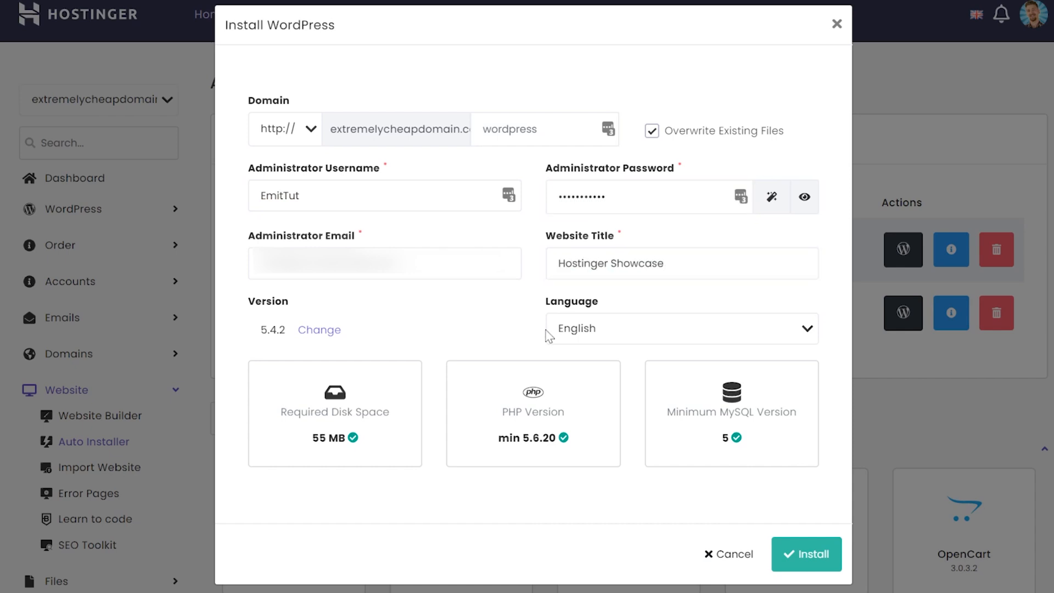
{"action": "left_click", "coordinate": [805, 554]}
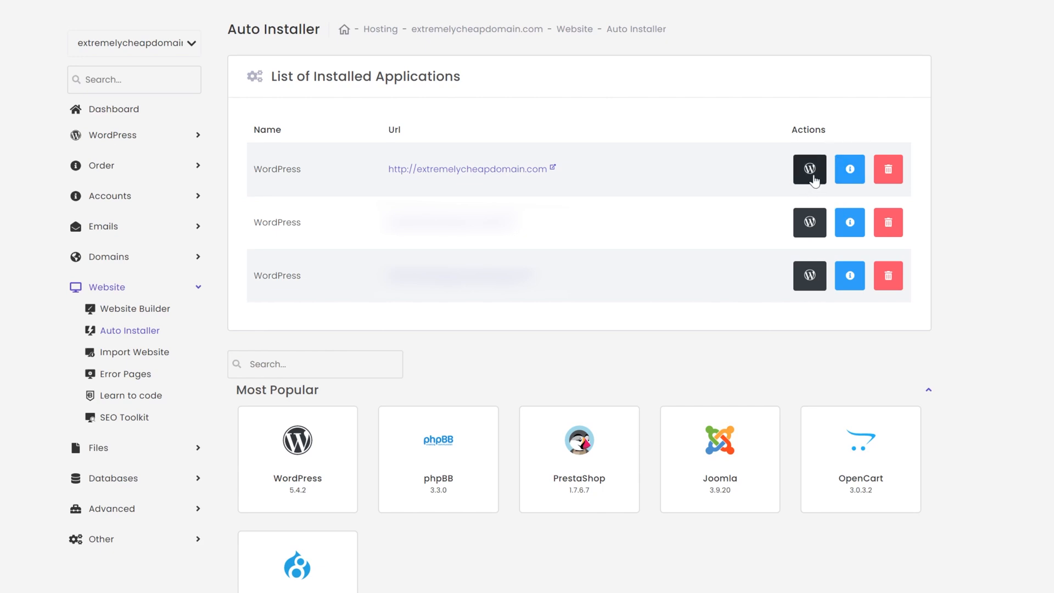
{"action": "left_click", "coordinate": [809, 169]}
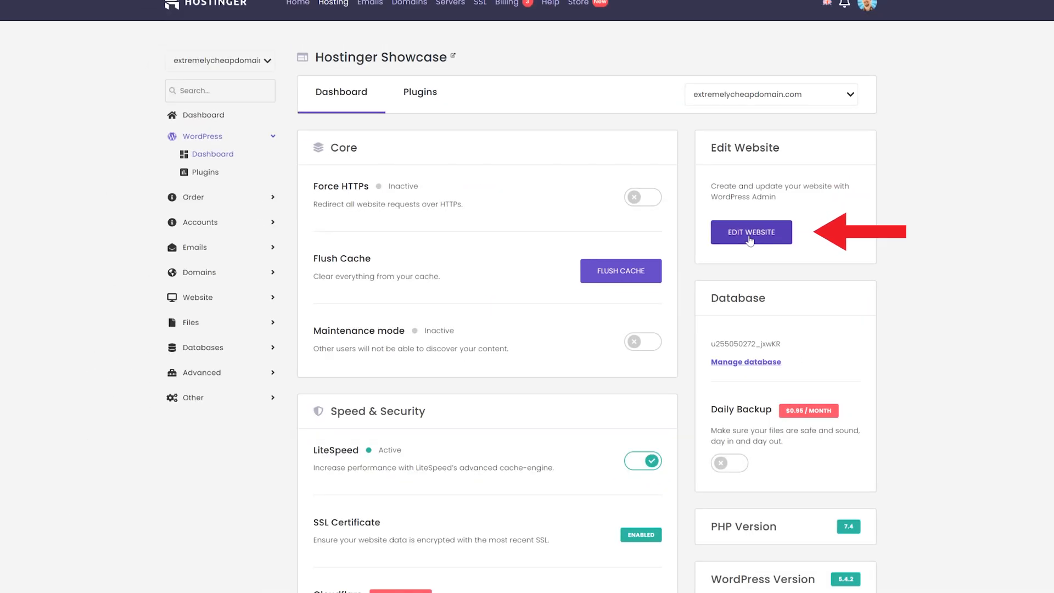
{"action": "left_click", "coordinate": [751, 232]}
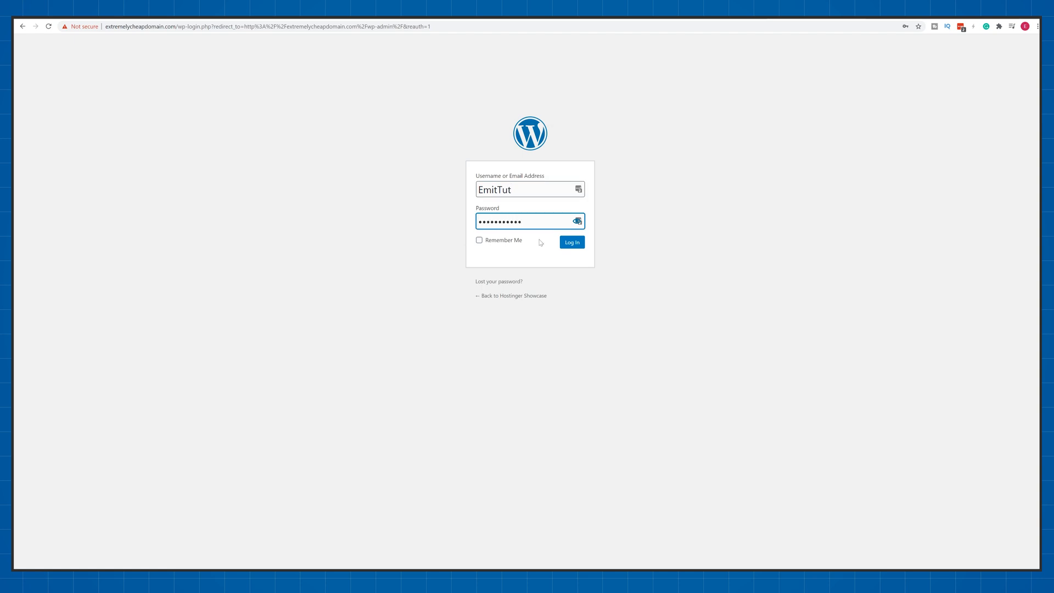
- Log into the new WordPress site's dashboard with the filled admin credentials
{"action": "left_click", "coordinate": [571, 241]}
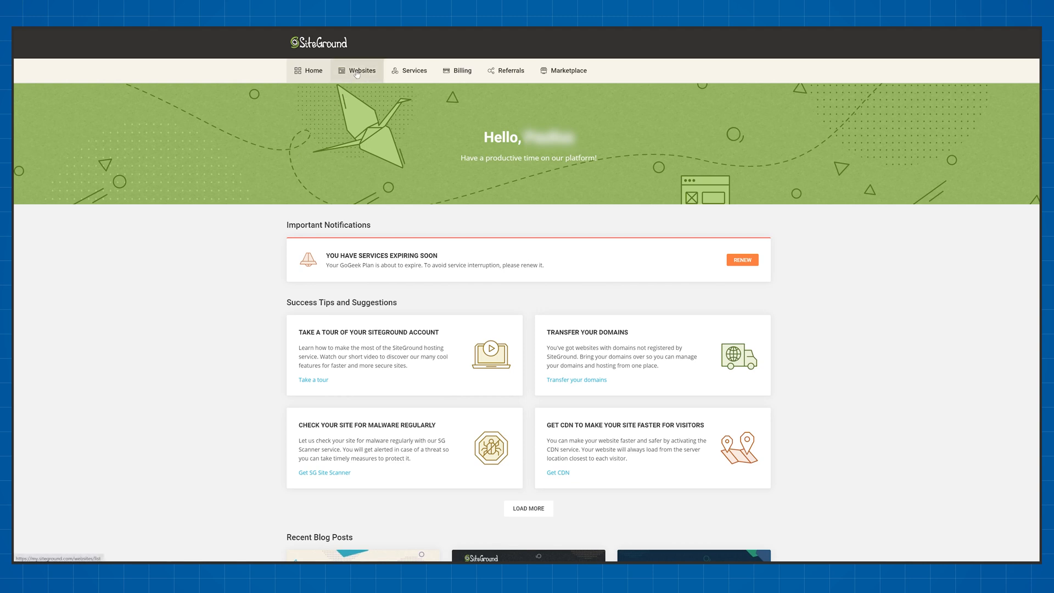
- Start a new SiteGround website on existing domain tech2stream.online with WordPress and begin its login details
{"action": "left_click", "coordinate": [362, 70]}
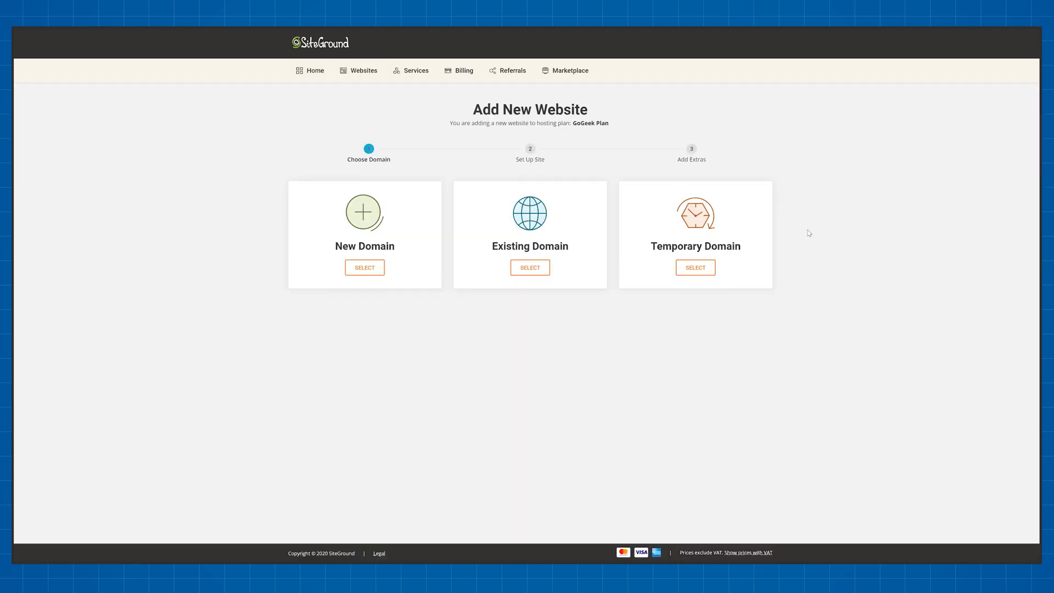
{"action": "mouse_move", "coordinate": [529, 268]}
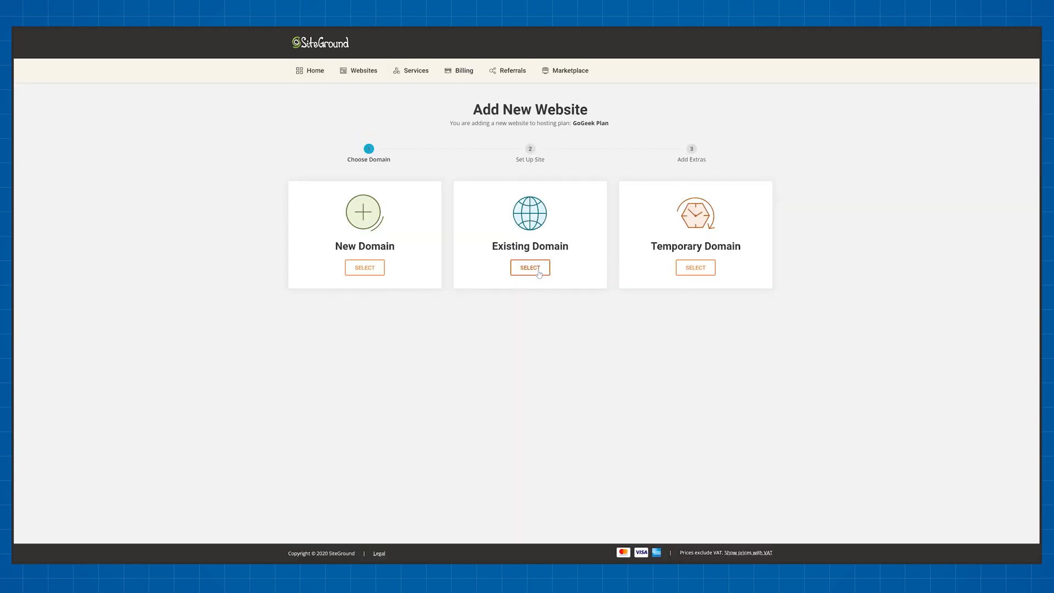
{"action": "left_click", "coordinate": [529, 267]}
{"action": "type", "text": "tech2stream.online"}
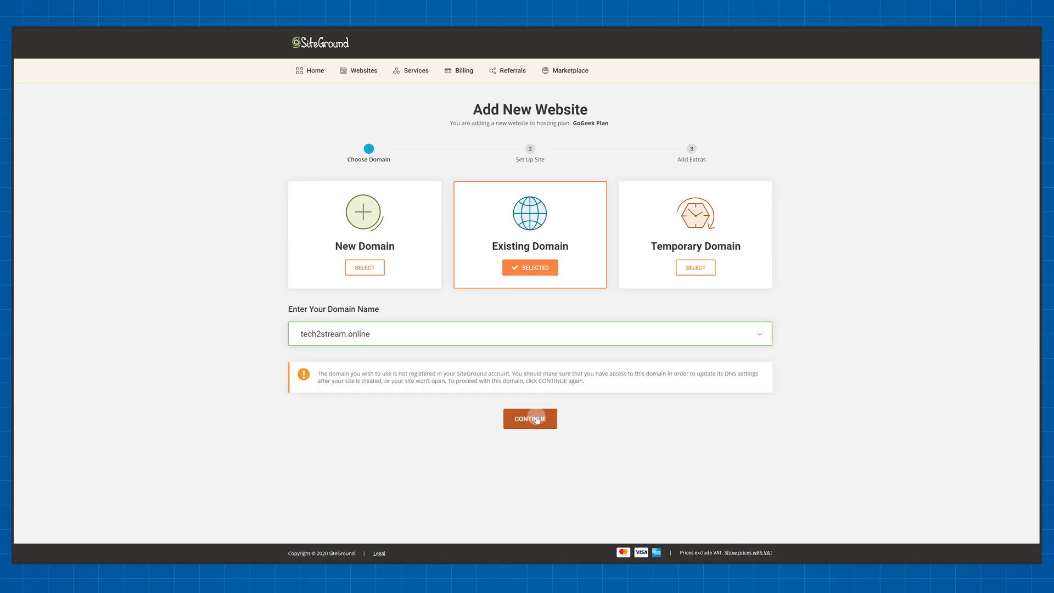
{"action": "left_click", "coordinate": [529, 419]}
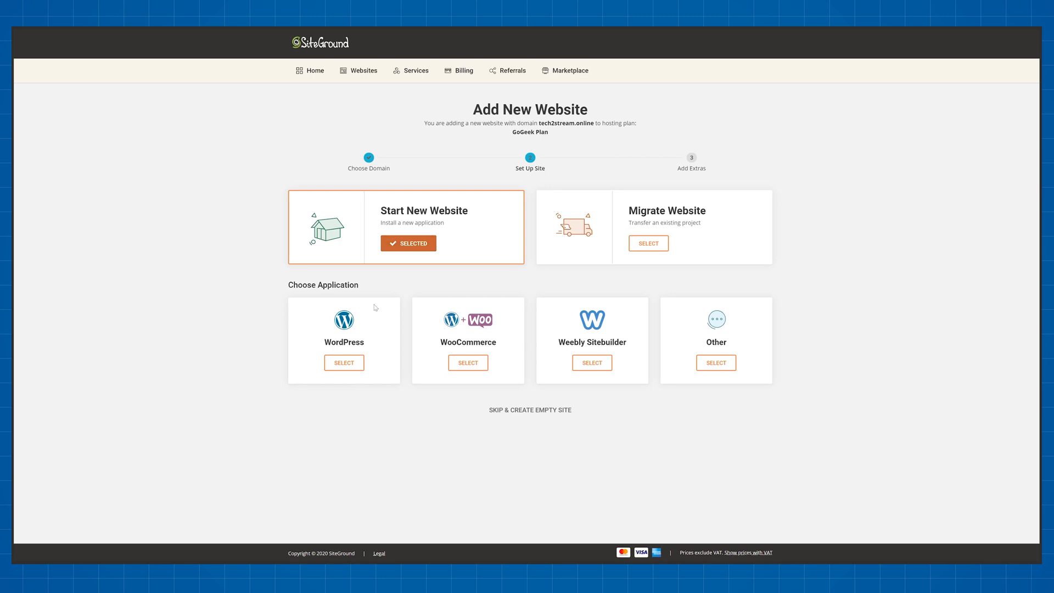
{"action": "left_click", "coordinate": [344, 363]}
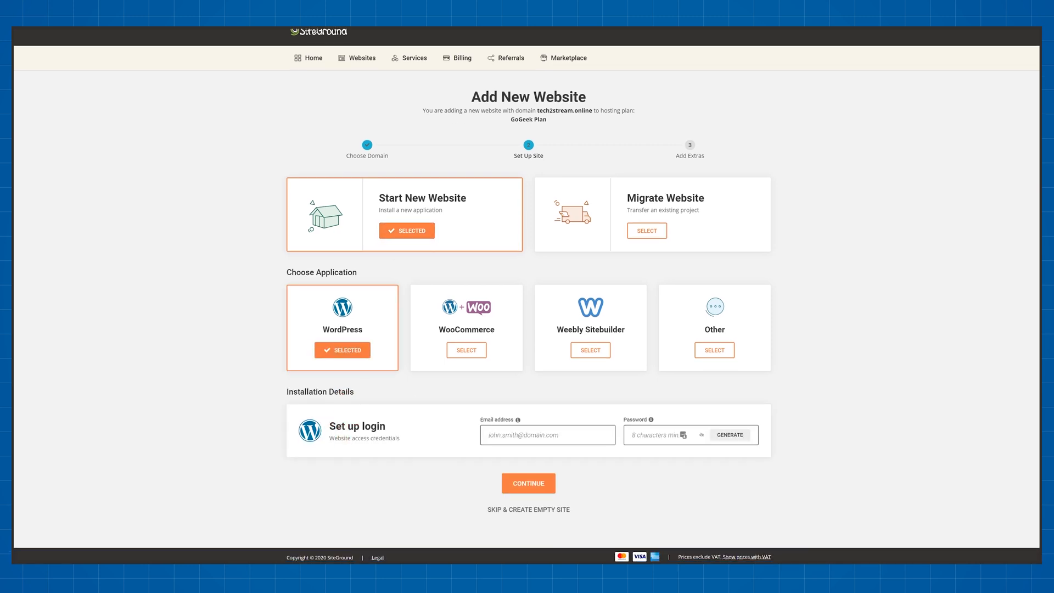
{"action": "left_click", "coordinate": [547, 435]}
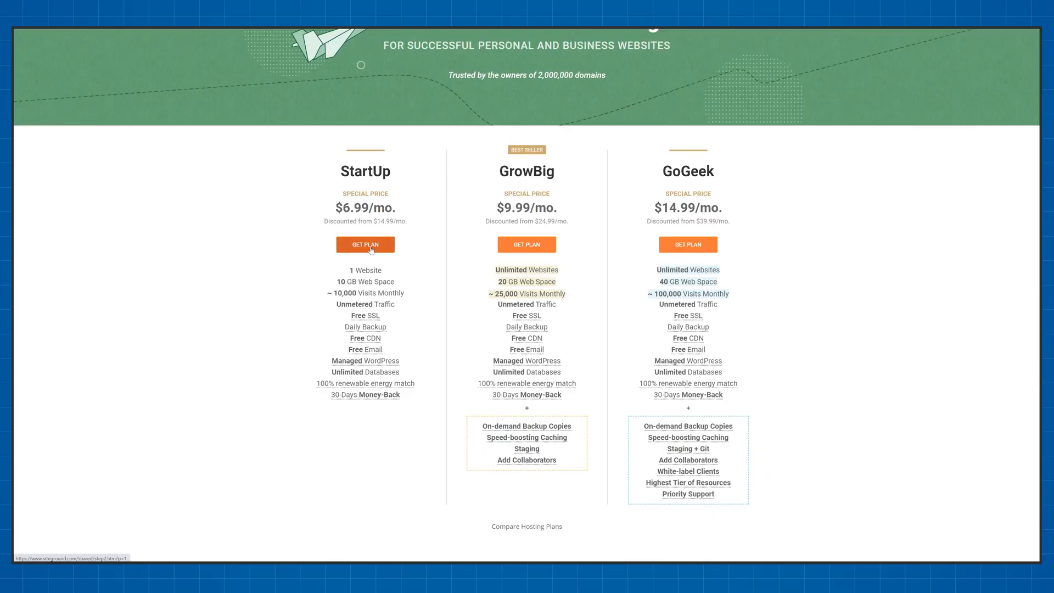
- Order the StartUp plan with domain yourwebsitename and review the 99.83 USD checkout
{"action": "left_click", "coordinate": [364, 244]}
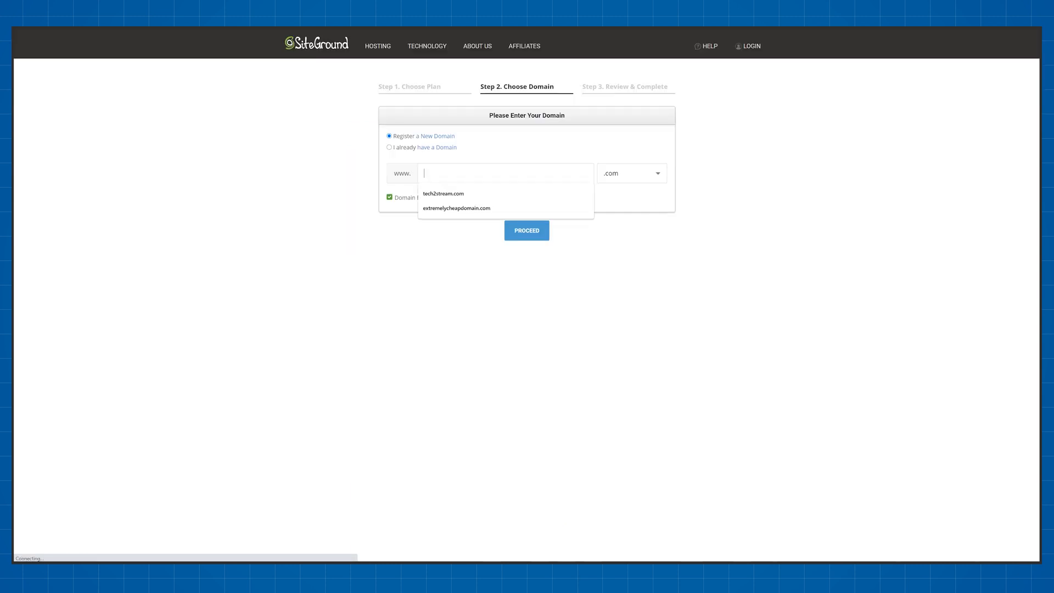
{"action": "type", "text": "yourwebsitenamerighthere"}
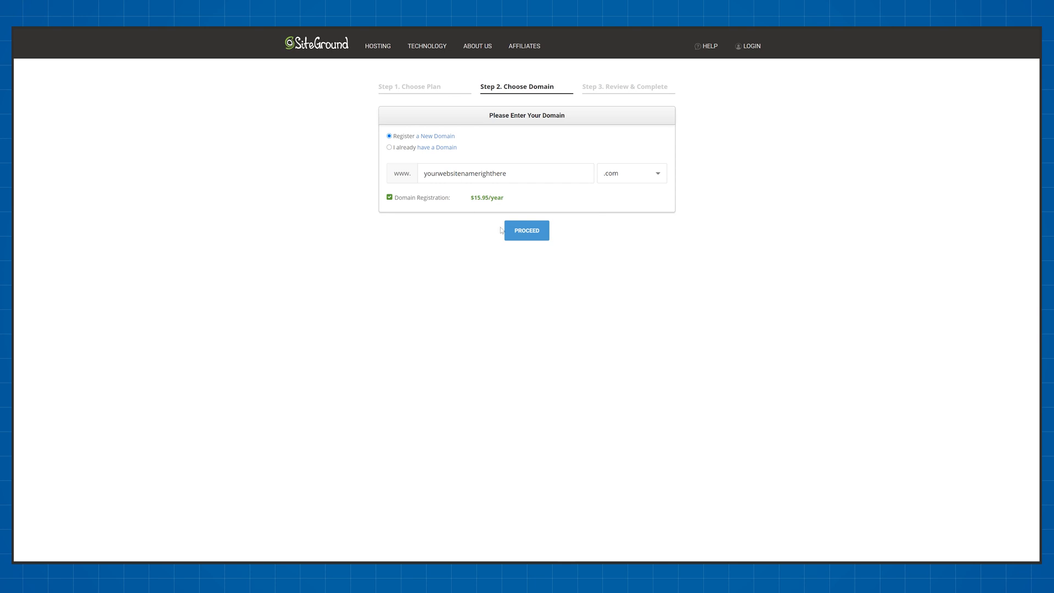
{"action": "left_click", "coordinate": [527, 230]}
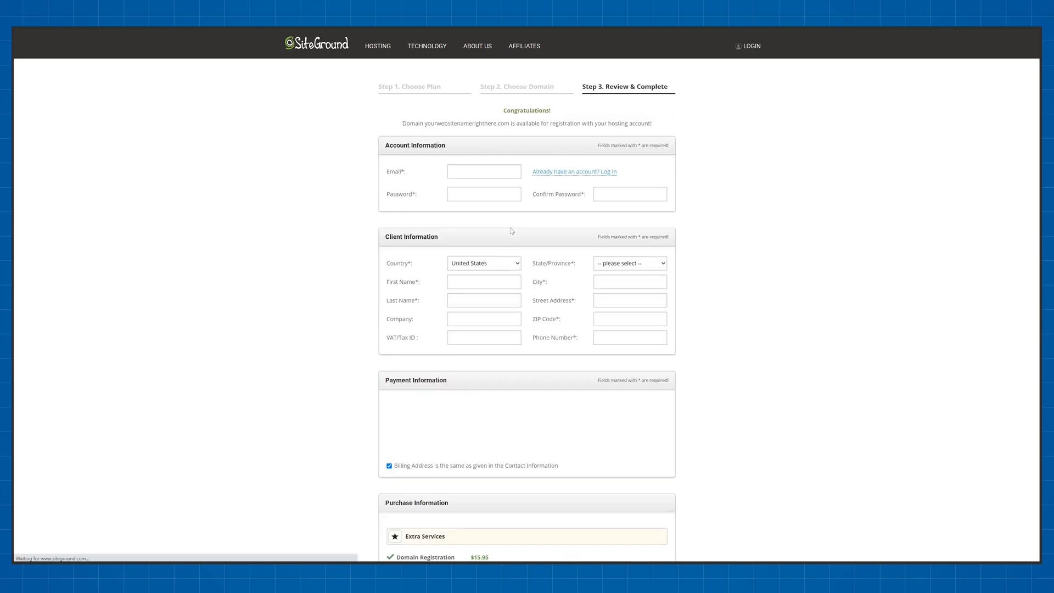
{"action": "scroll", "scroll_direction": "down", "scroll_amount": 3}
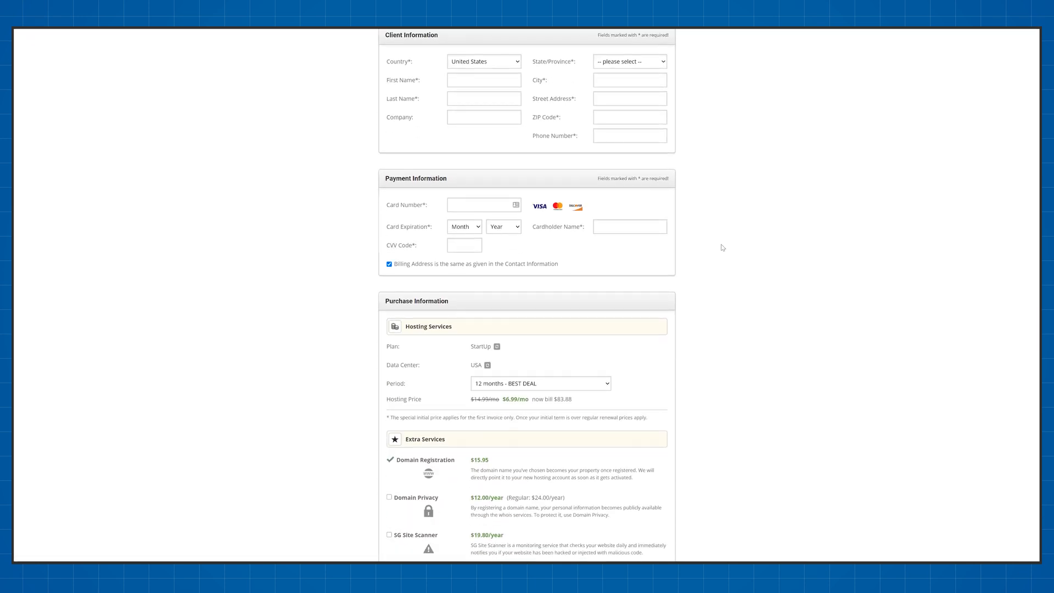
{"action": "scroll", "scroll_direction": "down", "scroll_amount": 3}
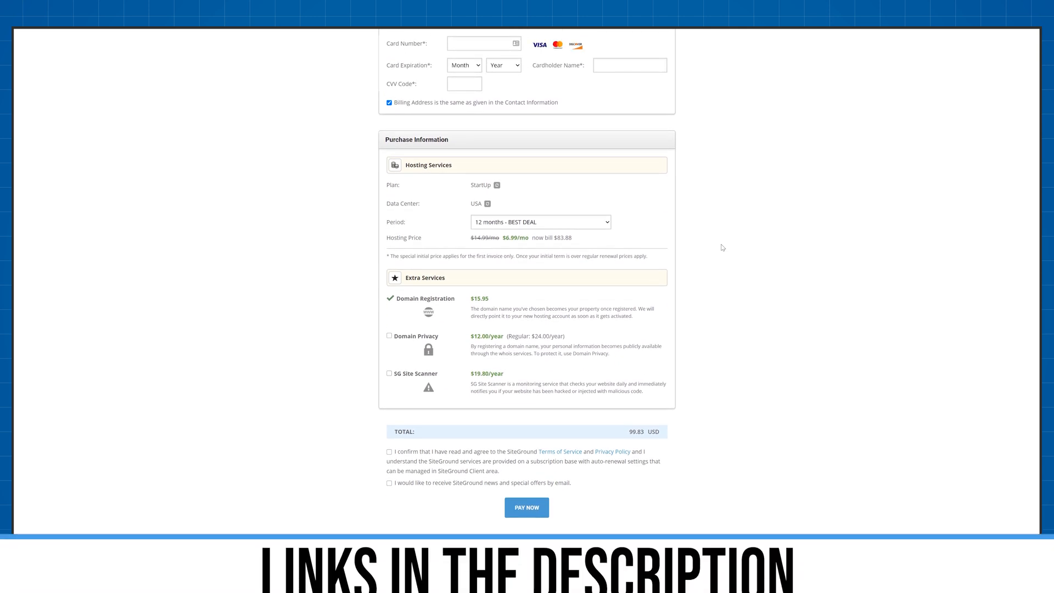
{"action": "mouse_move", "coordinate": [508, 465]}
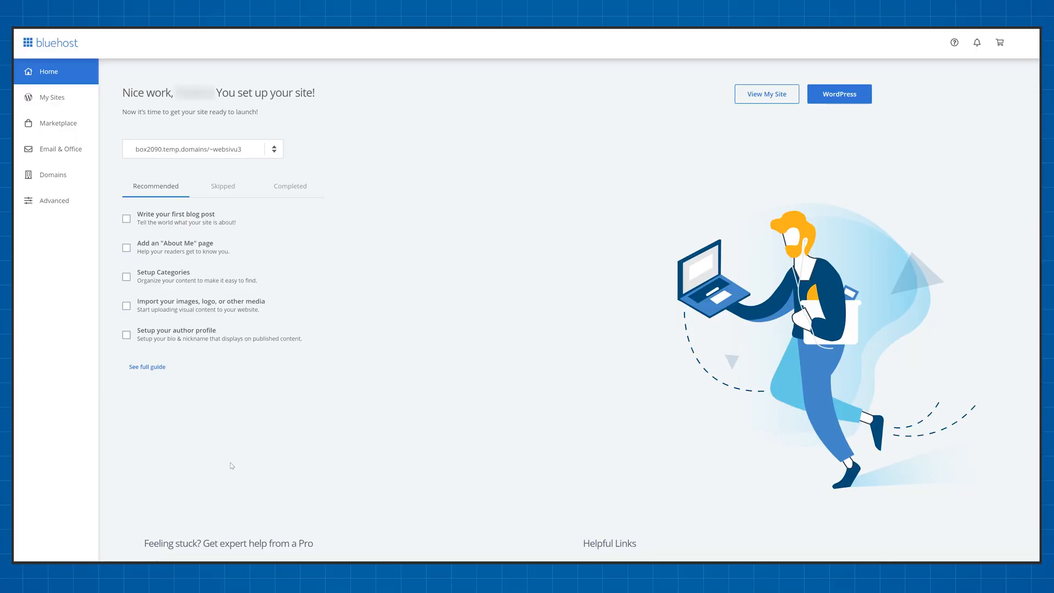
- Create a new Bluehost WordPress site named 'Your Site Name' with advanced admin settings shown
{"action": "left_click", "coordinate": [51, 97]}
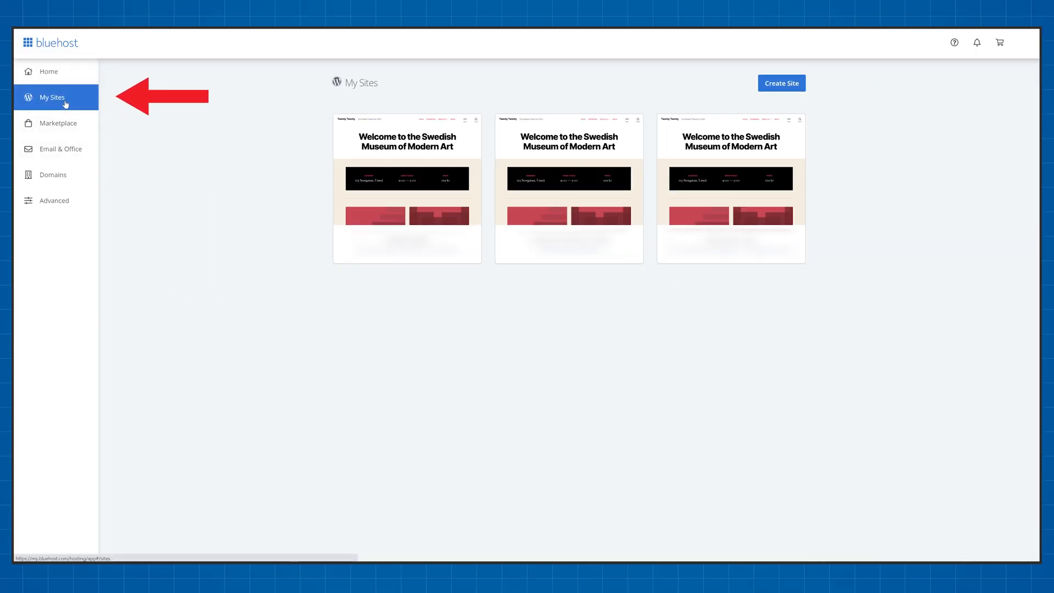
{"action": "left_click", "coordinate": [781, 82]}
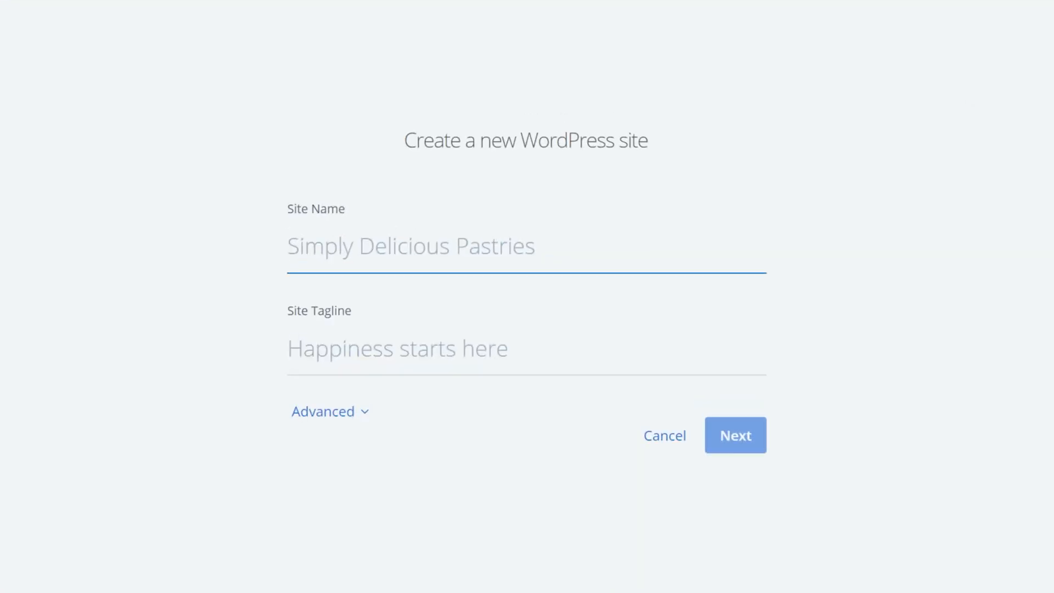
{"action": "type", "text": "Your Site Name"}
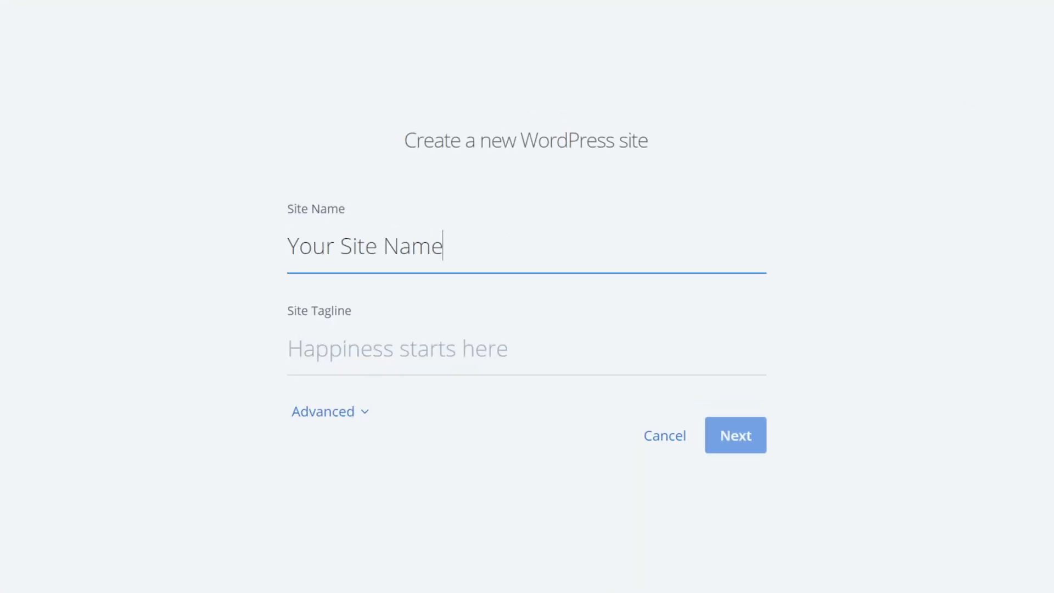
{"action": "left_click", "coordinate": [322, 411]}
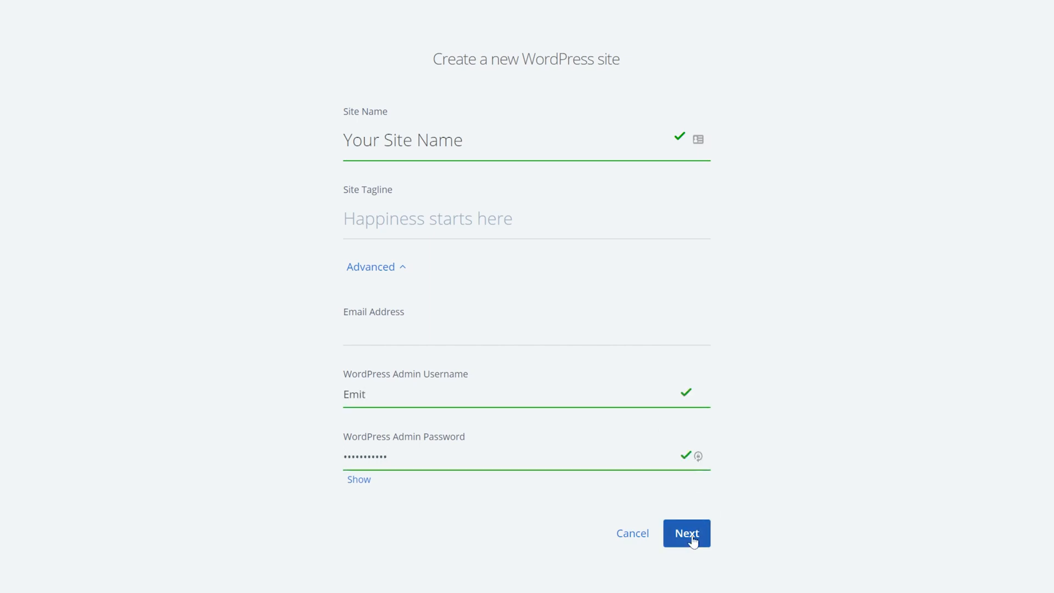
{"action": "left_click", "coordinate": [686, 534]}
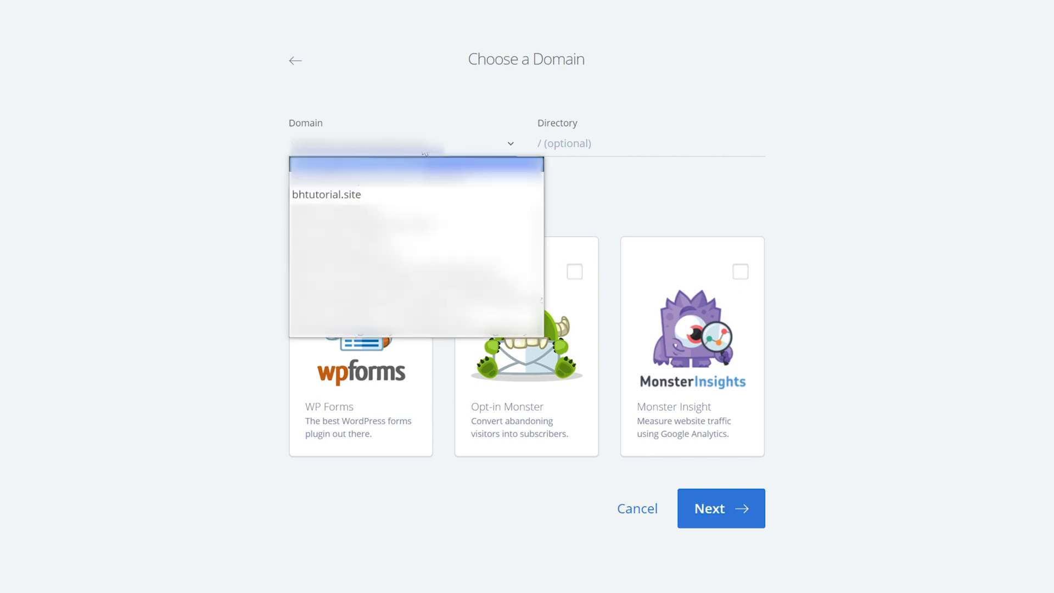
- Assign bhtutorial.site as the domain, finish creating the site and go to its WordPress login
{"action": "left_click", "coordinate": [327, 194]}
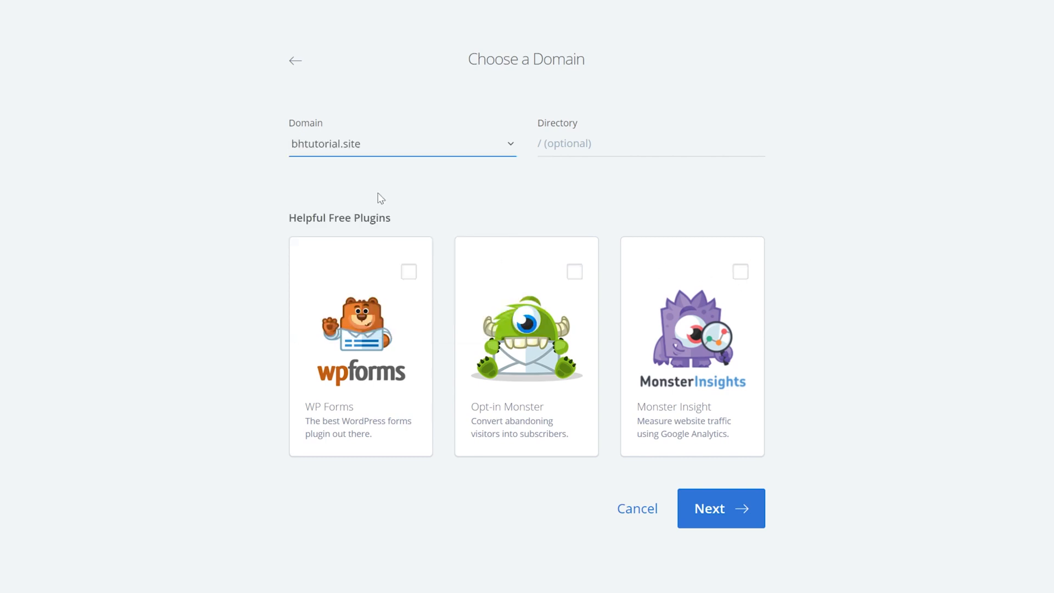
{"action": "mouse_move", "coordinate": [735, 509]}
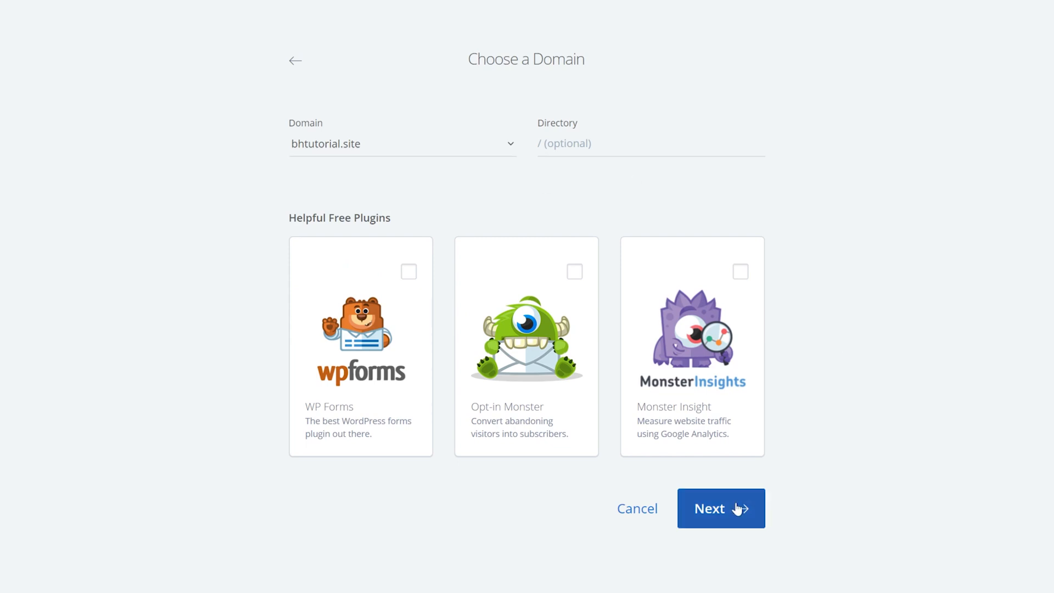
{"action": "left_click", "coordinate": [720, 509]}
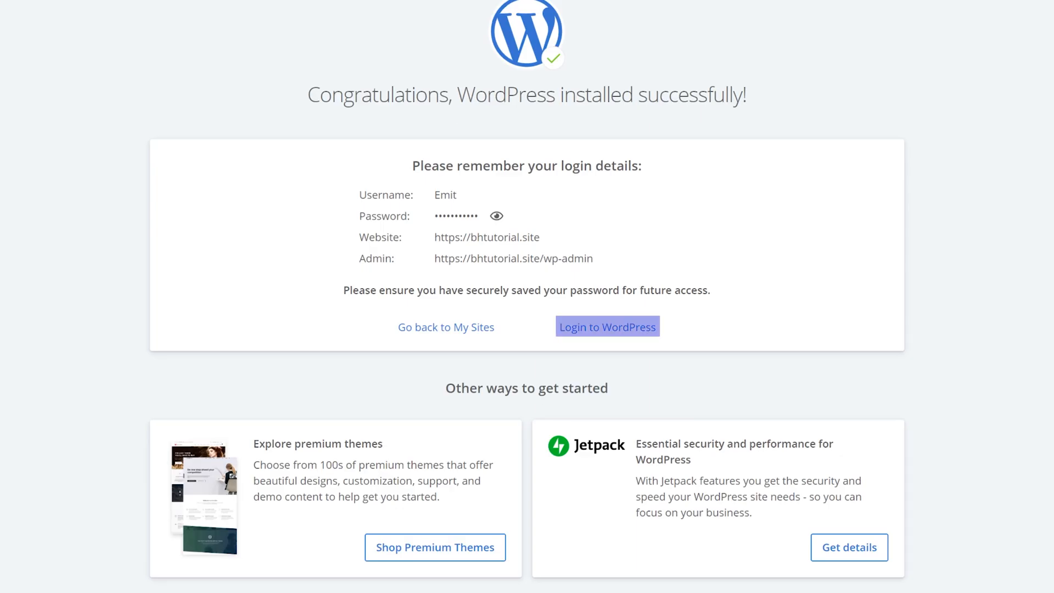
{"action": "mouse_move", "coordinate": [607, 327]}
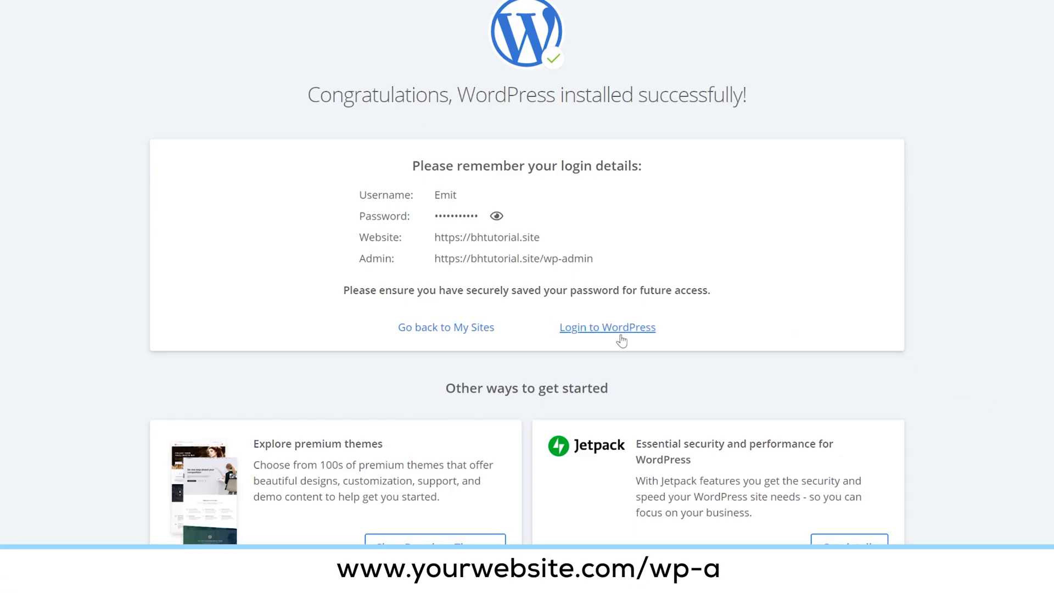
{"action": "left_click", "coordinate": [606, 328]}
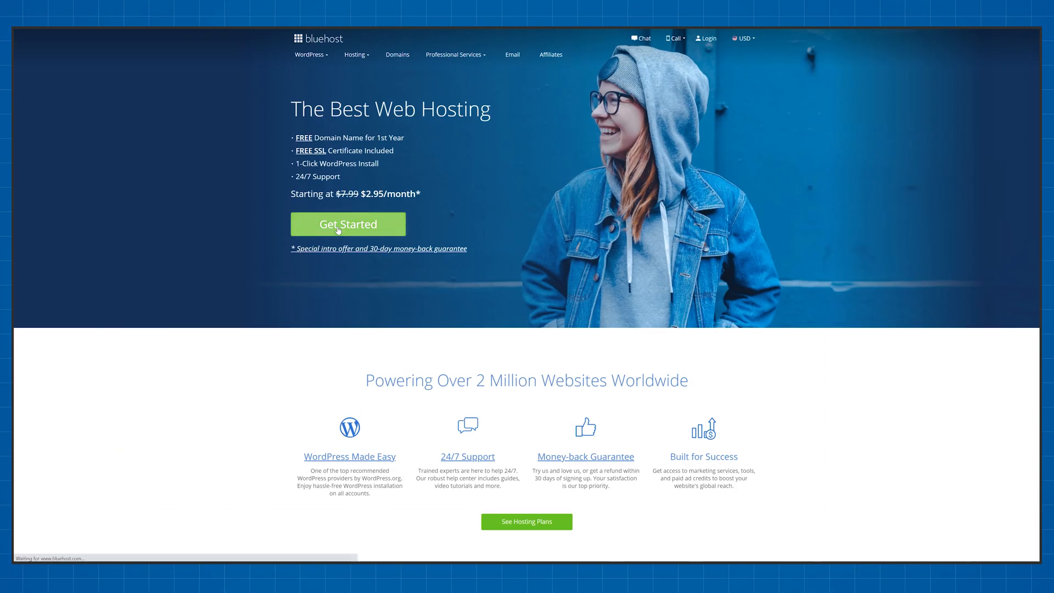
- Choose Bluehost's Basic hosting plan and skip creating a domain for now
{"action": "left_click", "coordinate": [348, 224]}
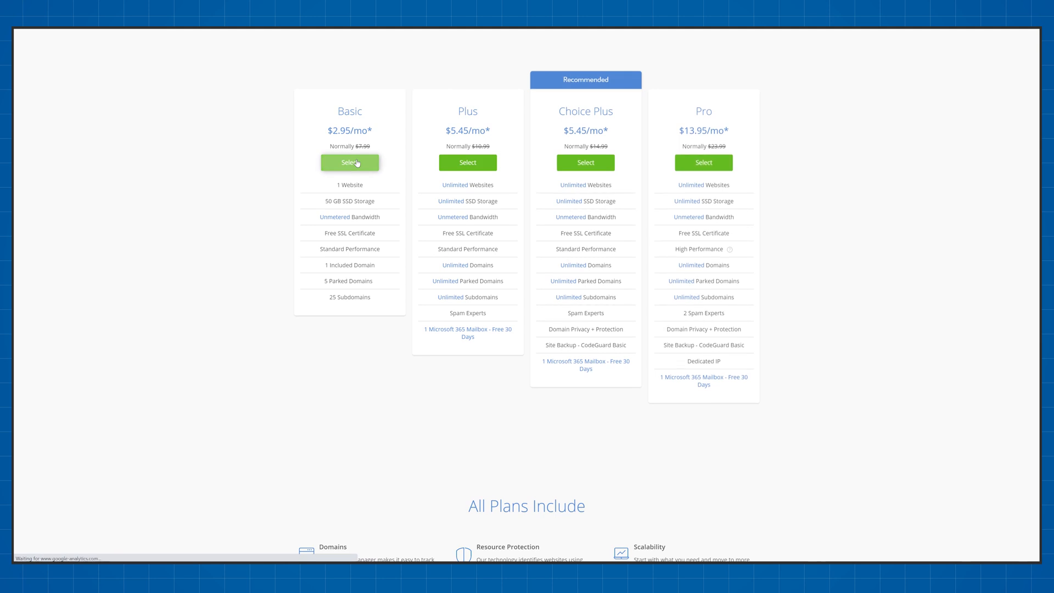
{"action": "left_click", "coordinate": [349, 162]}
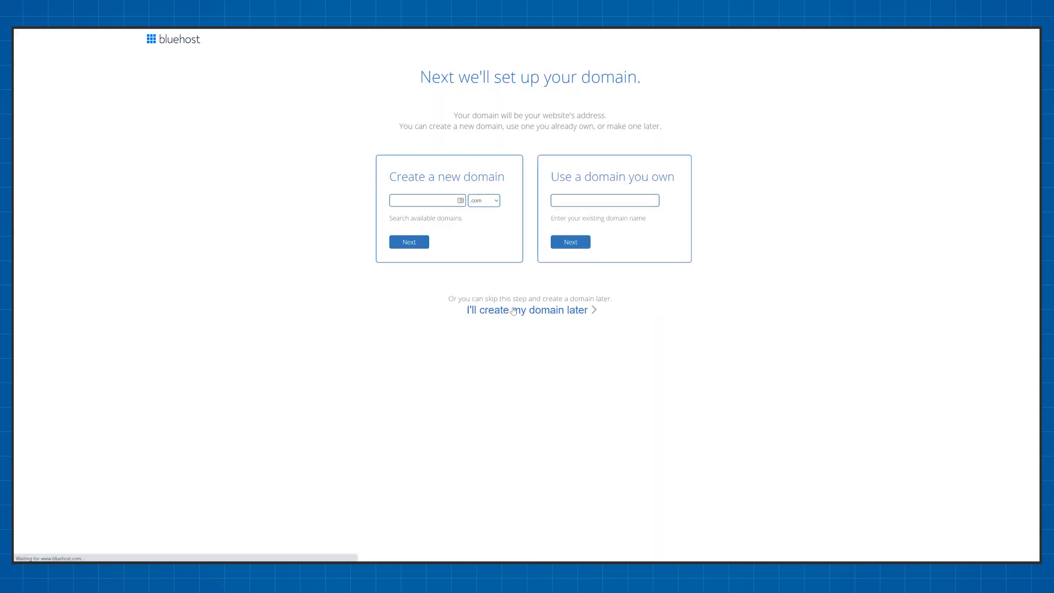
{"action": "left_click", "coordinate": [530, 310]}
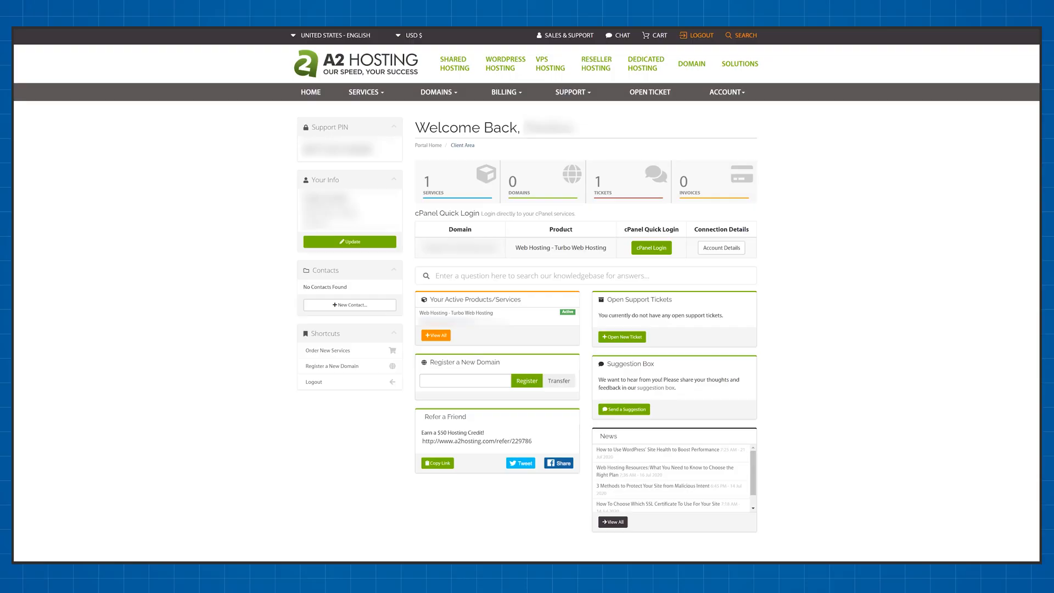
{"action": "mouse_move", "coordinate": [209, 441]}
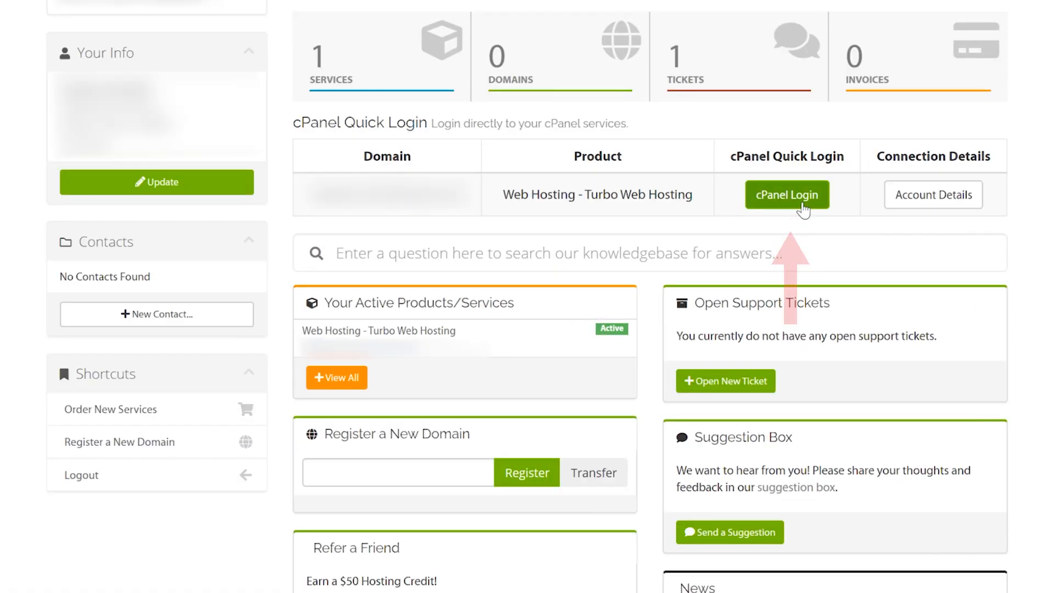
{"action": "left_click", "coordinate": [786, 195]}
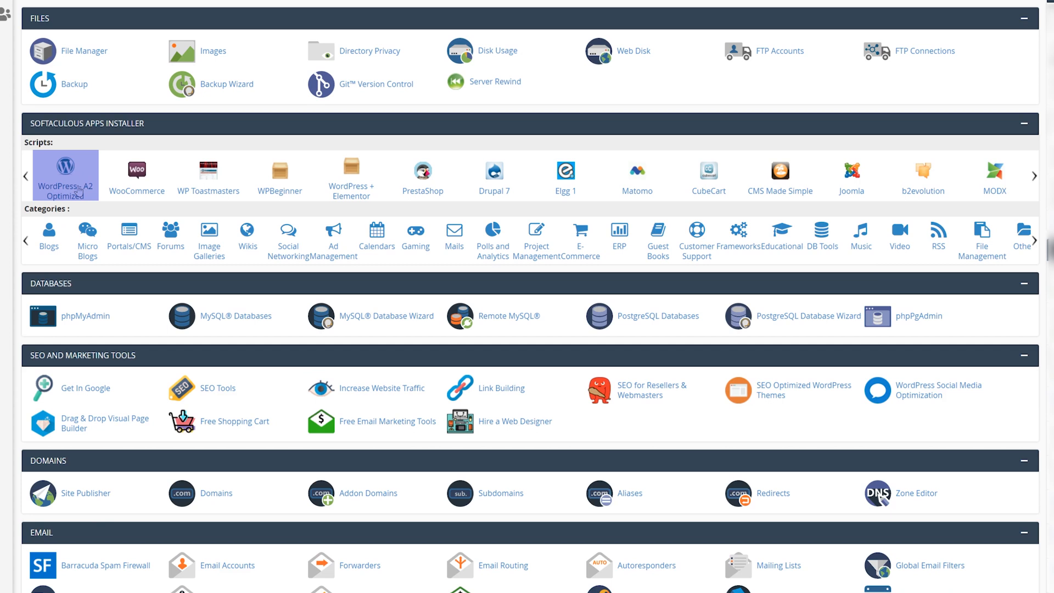
{"action": "left_click", "coordinate": [65, 175]}
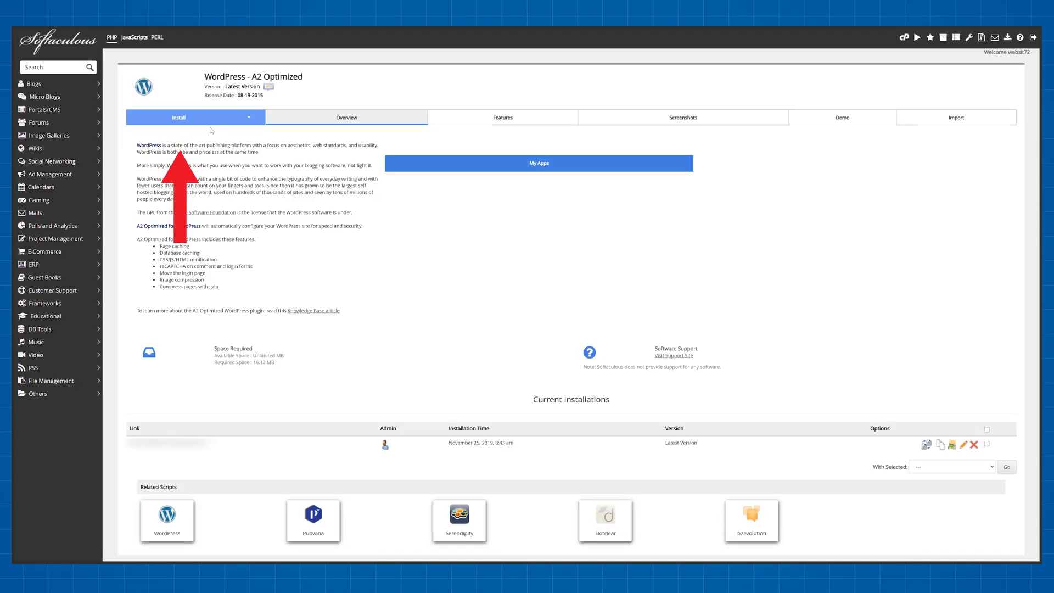
{"action": "left_click", "coordinate": [178, 118]}
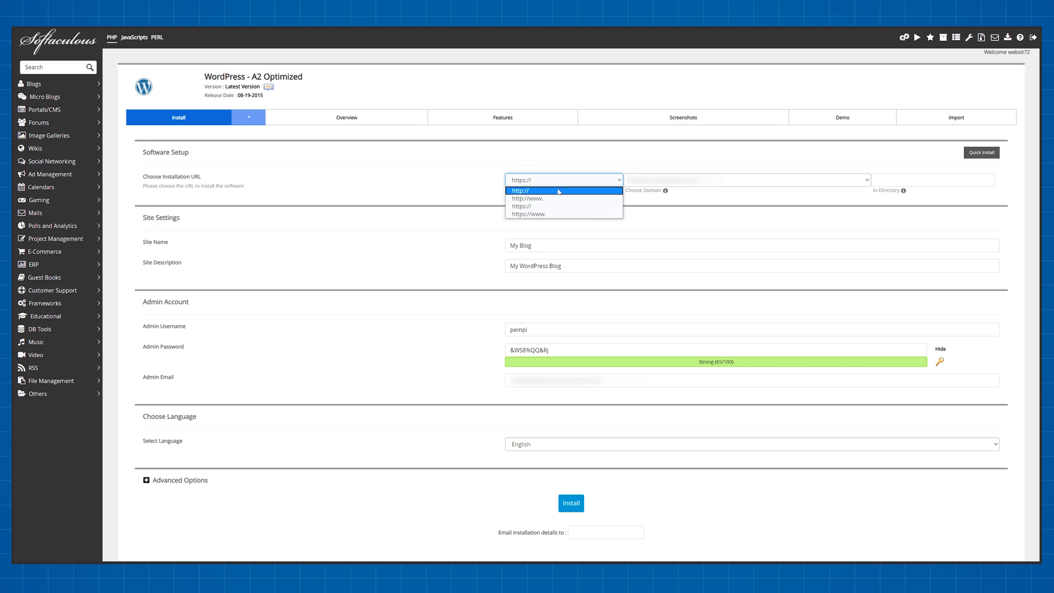
{"action": "left_click", "coordinate": [520, 190]}
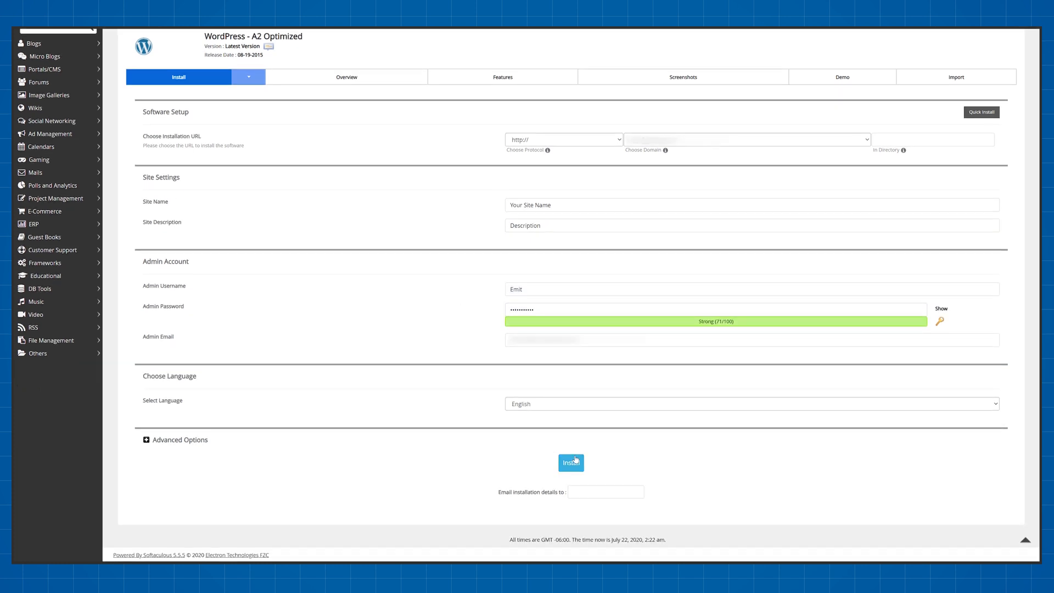
{"action": "left_click", "coordinate": [571, 463]}
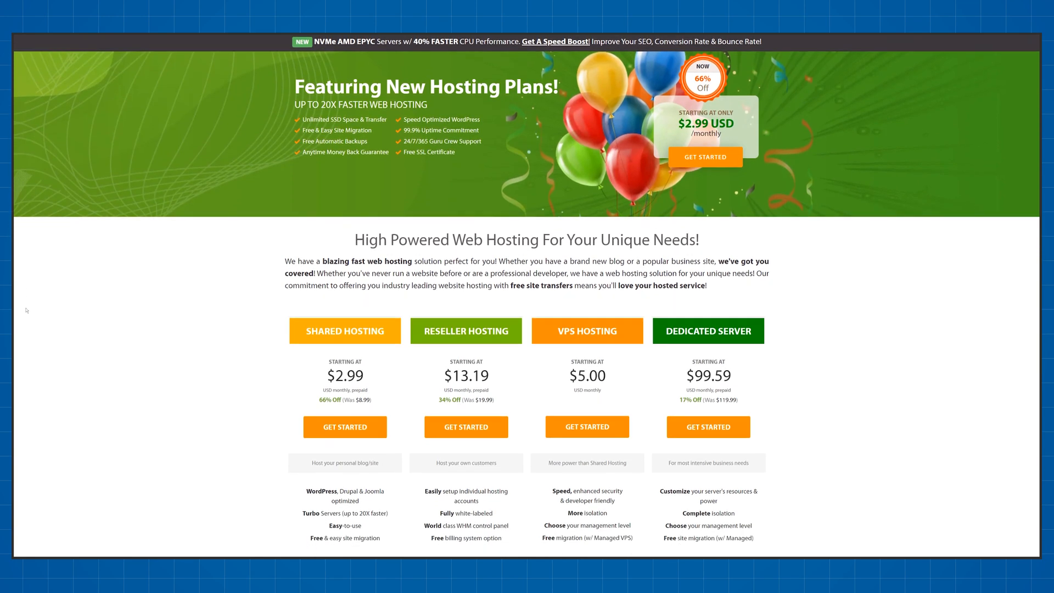
{"action": "scroll", "scroll_direction": "down", "scroll_amount": 3}
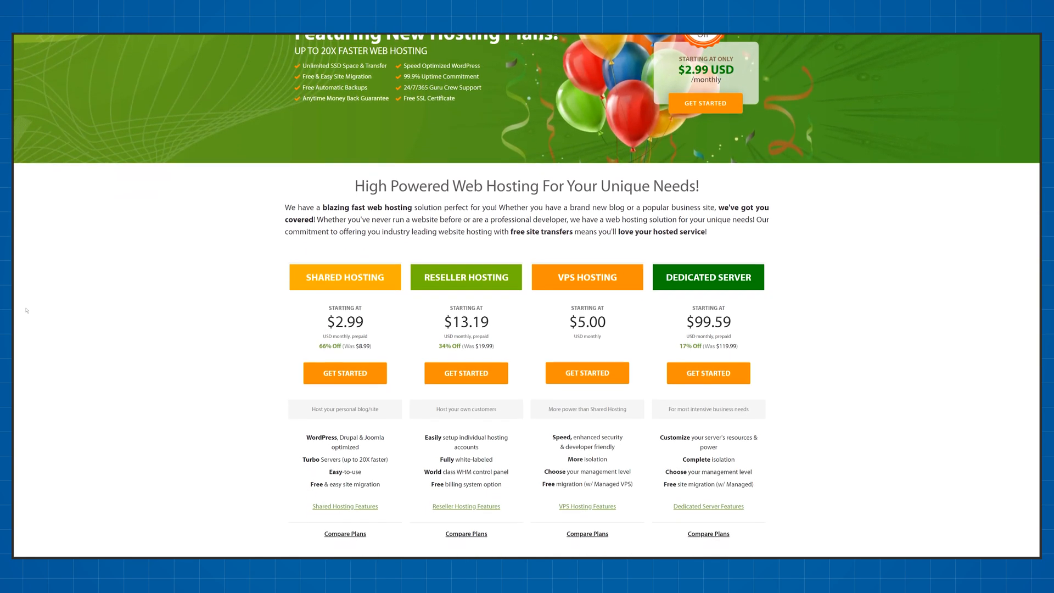
{"action": "scroll", "scroll_direction": "down", "scroll_amount": 3}
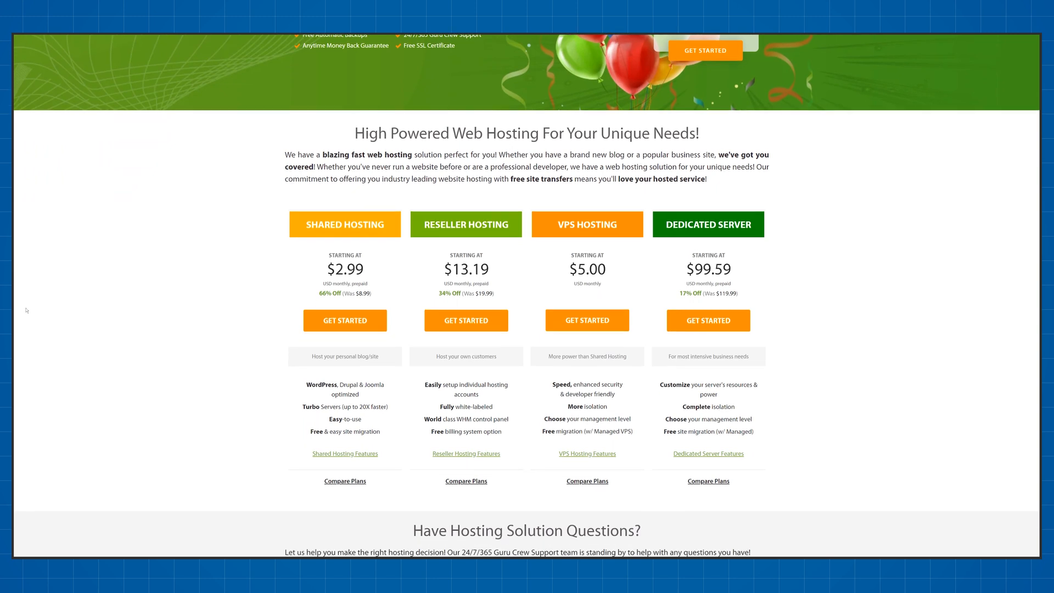
{"action": "scroll", "scroll_direction": "down", "scroll_amount": 3}
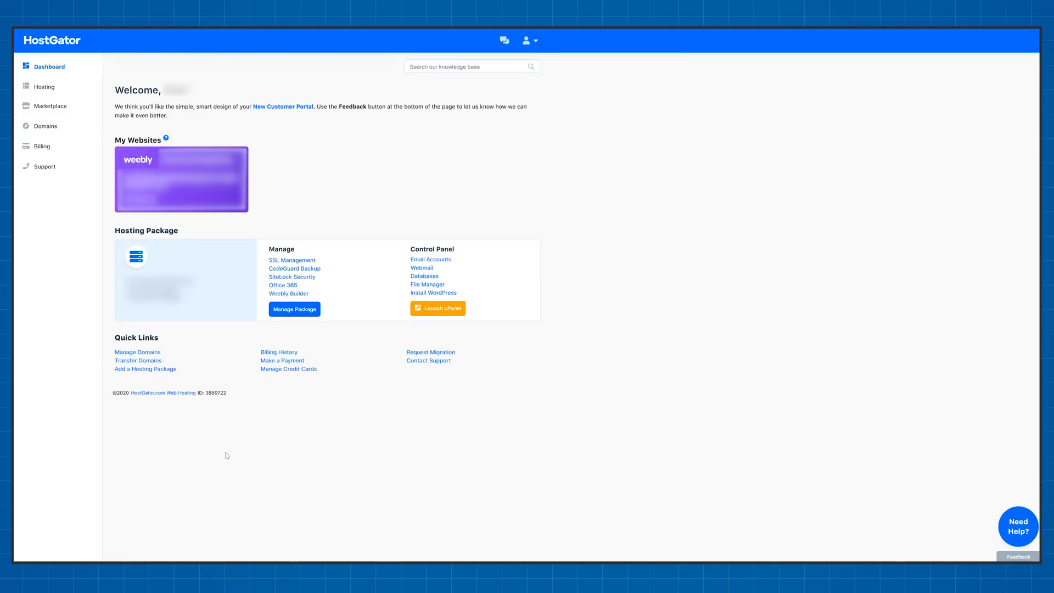
{"action": "mouse_move", "coordinate": [474, 294]}
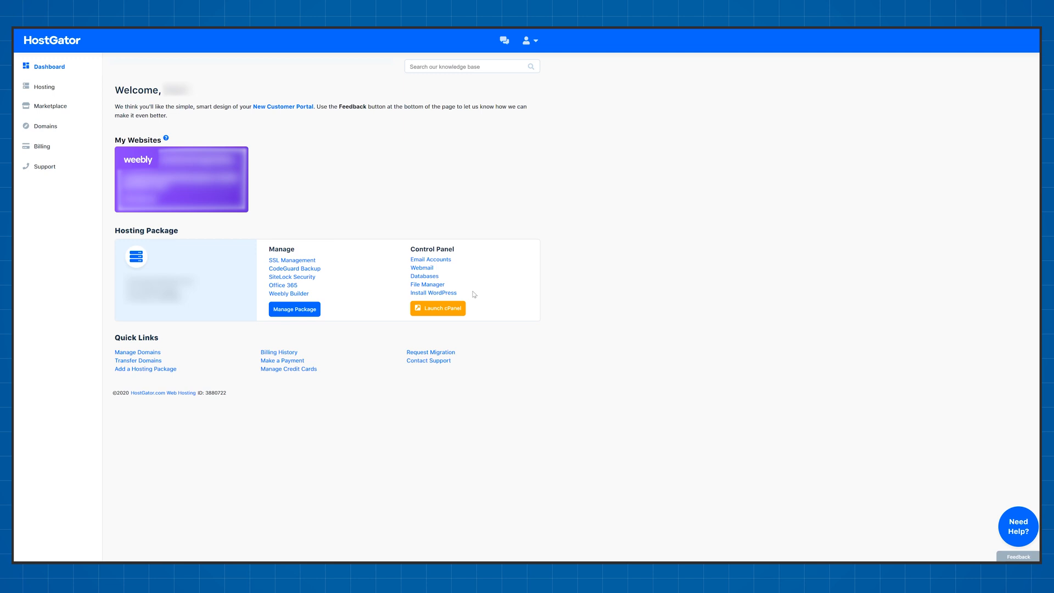
- Launch Install WordPress from the HostGator hosting package's Control Panel
{"action": "left_click", "coordinate": [438, 308]}
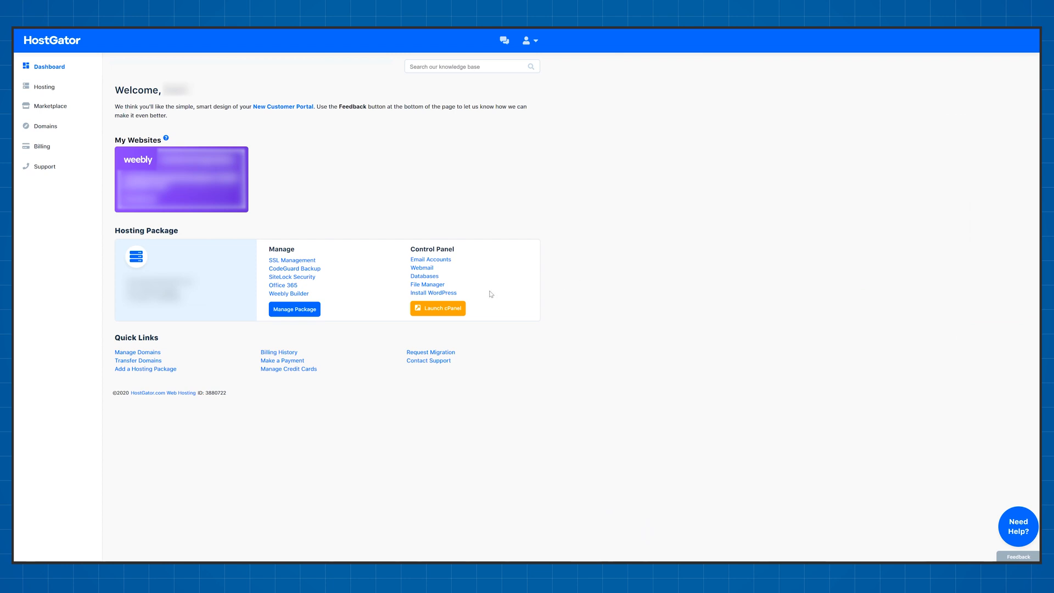
{"action": "left_click", "coordinate": [434, 293]}
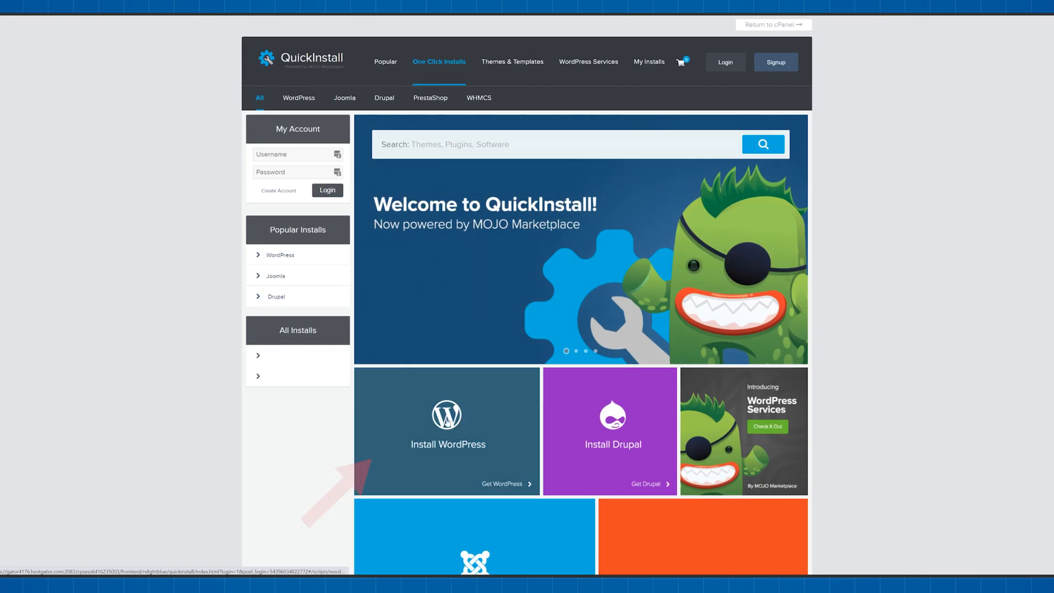
- Run the free MOJO QuickInstall WordPress install, accepting the suggested last name
{"action": "left_click", "coordinate": [447, 430]}
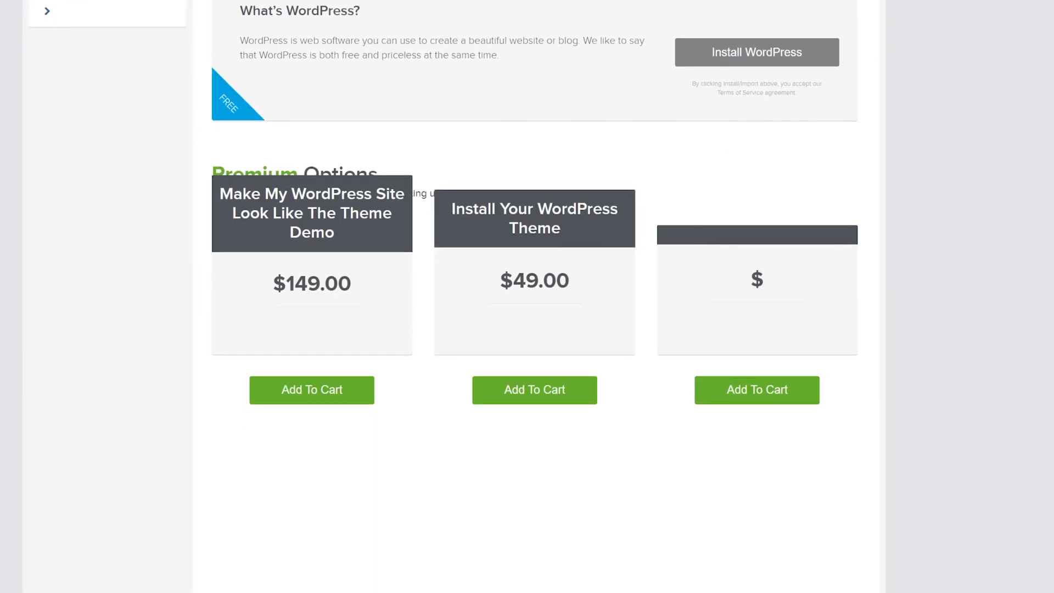
{"action": "left_click", "coordinate": [756, 53]}
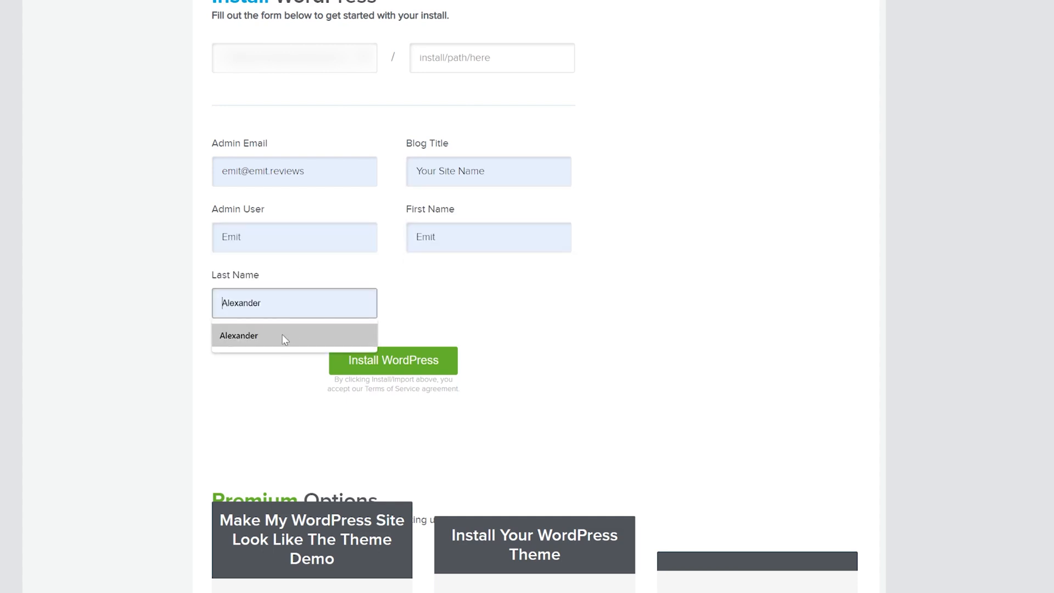
{"action": "left_click", "coordinate": [393, 360]}
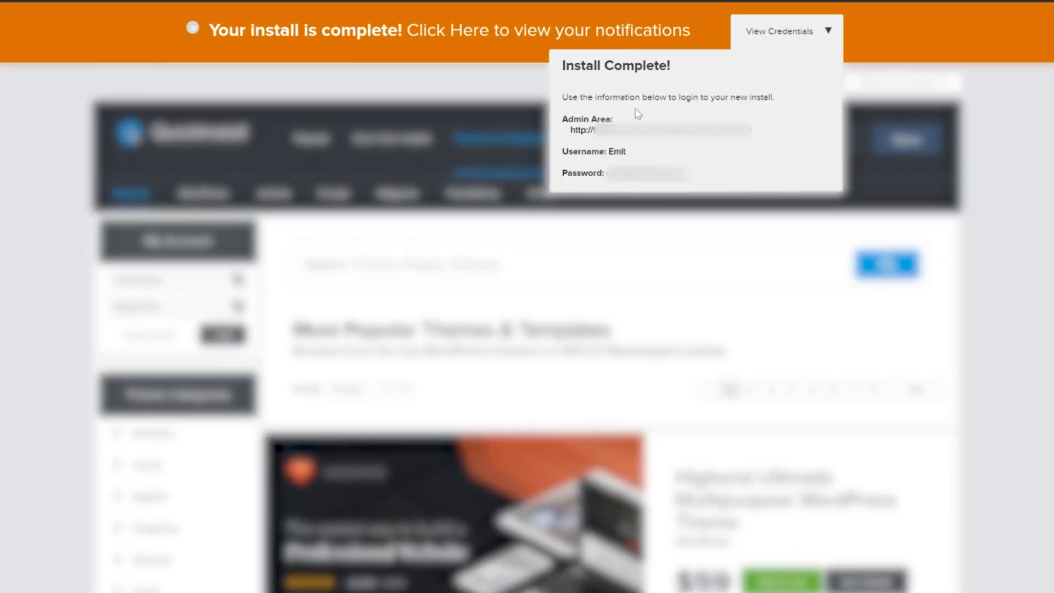
{"action": "mouse_move", "coordinate": [637, 113]}
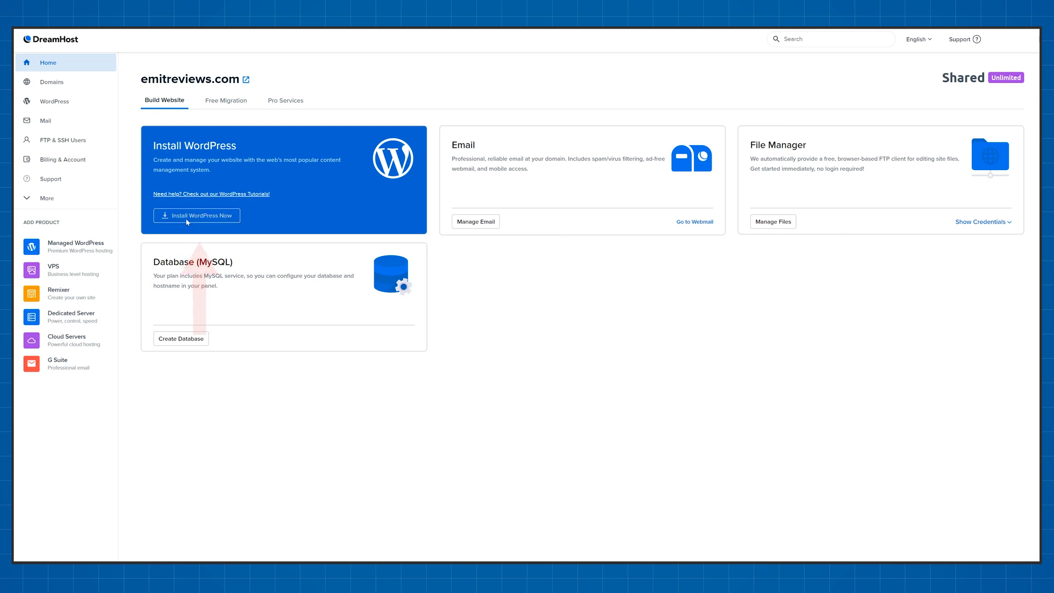
{"action": "mouse_move", "coordinate": [451, 417]}
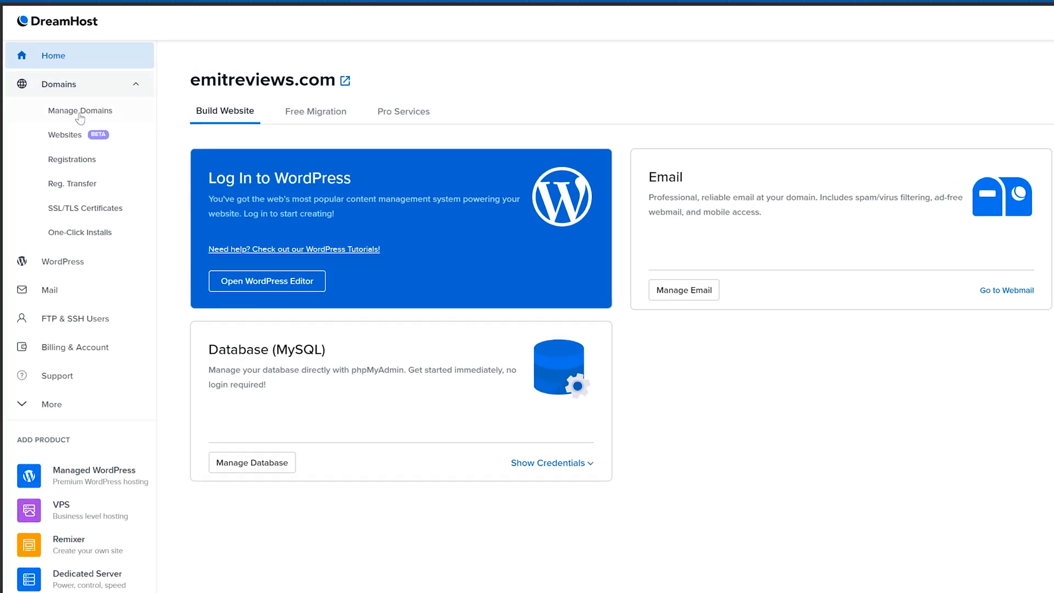
- Go to Domains > Manage Domains after the WordPress install finishes
{"action": "left_click", "coordinate": [65, 137]}
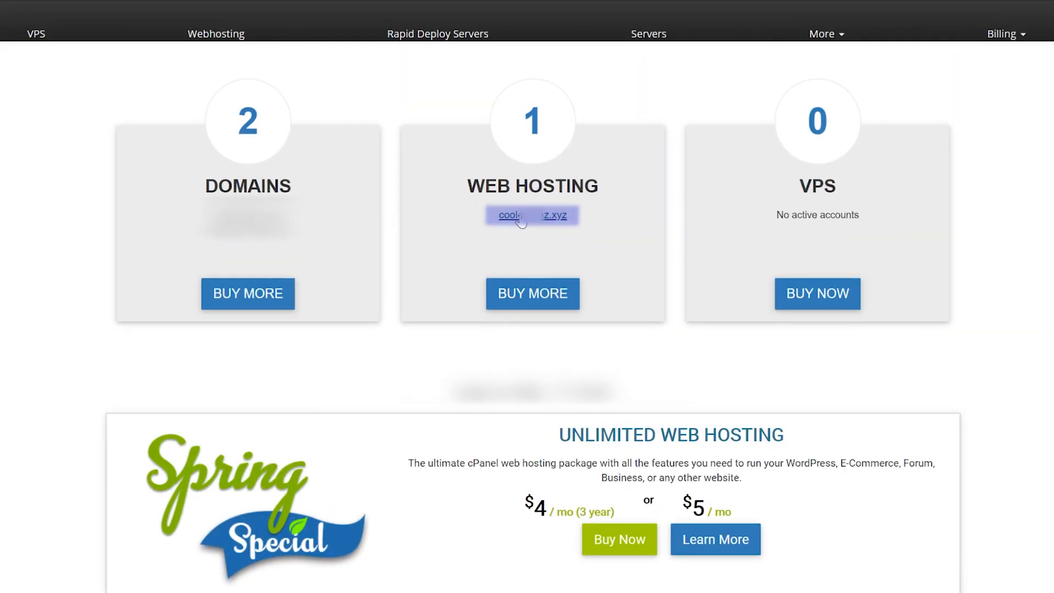
- Enter the InterServer web hosting account and log in to its cPanel
{"action": "left_click", "coordinate": [531, 215]}
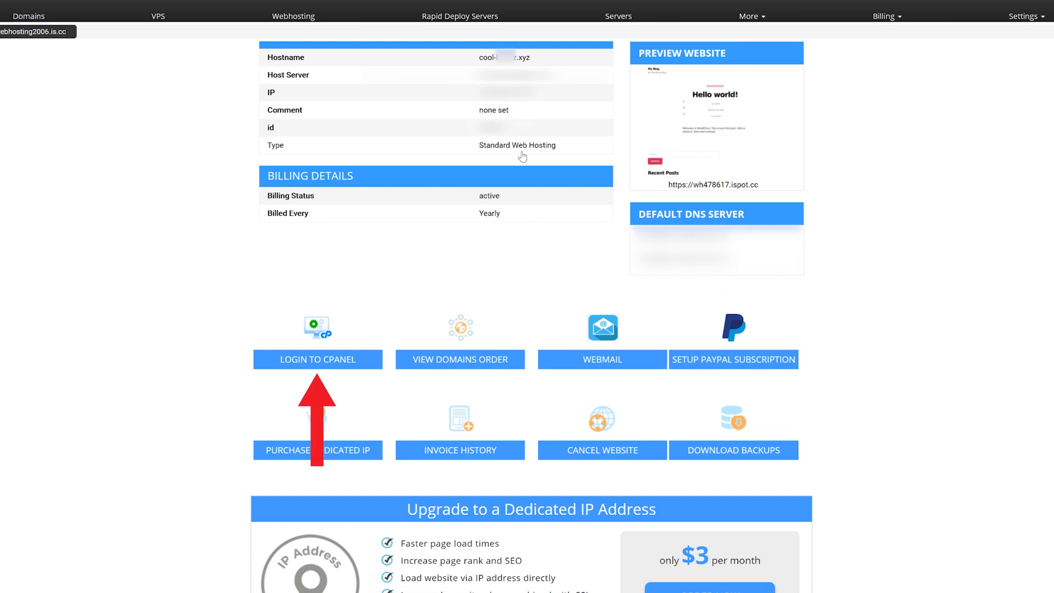
{"action": "left_click", "coordinate": [317, 359]}
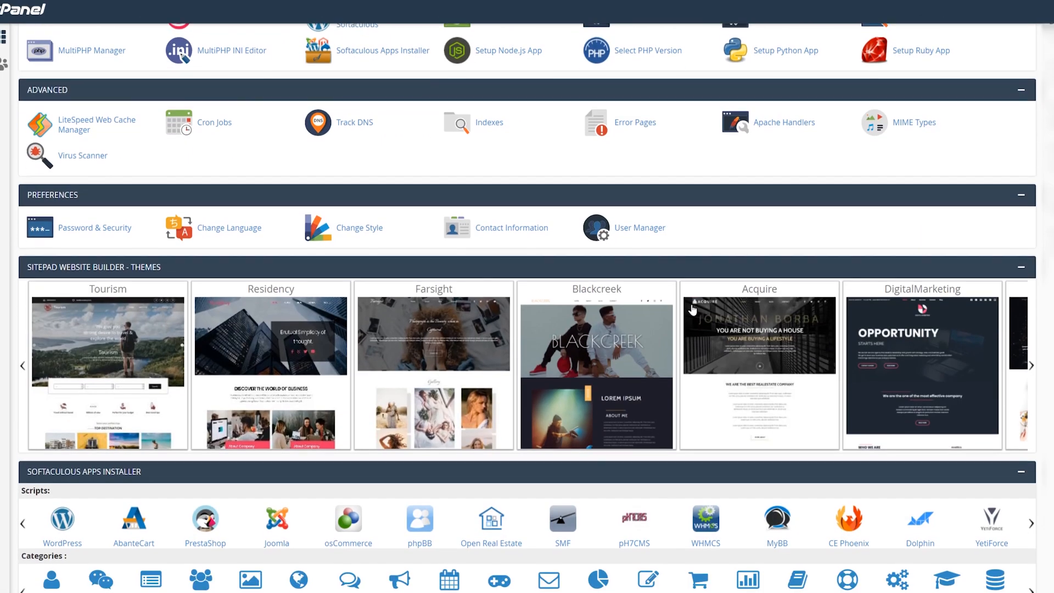
- Start a Softaculous WordPress install with admin username EmiT
{"action": "left_click", "coordinate": [62, 525]}
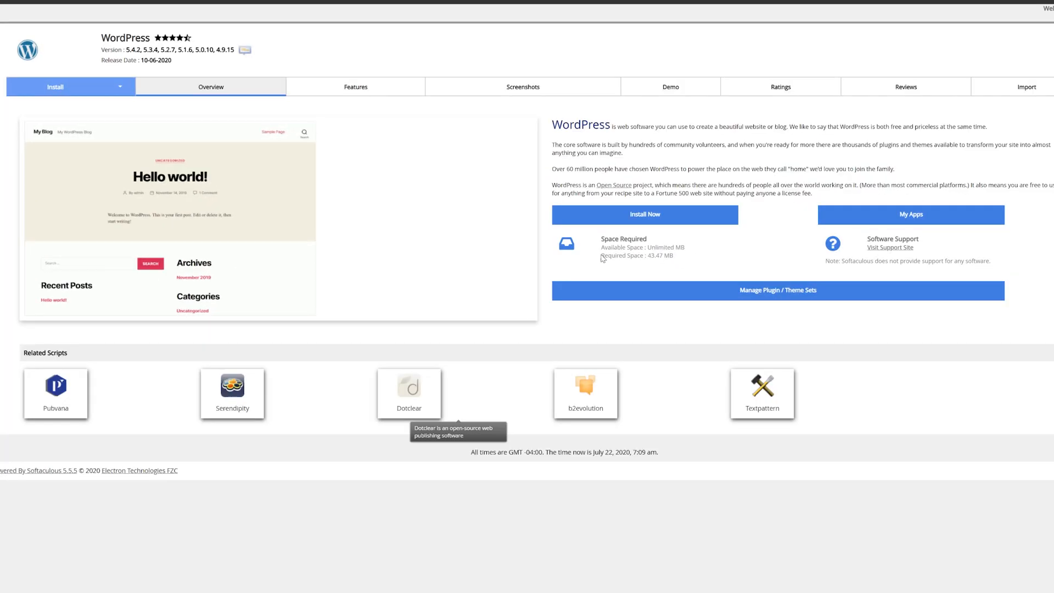
{"action": "left_click", "coordinate": [644, 214]}
{"action": "type", "text": "Descript"}
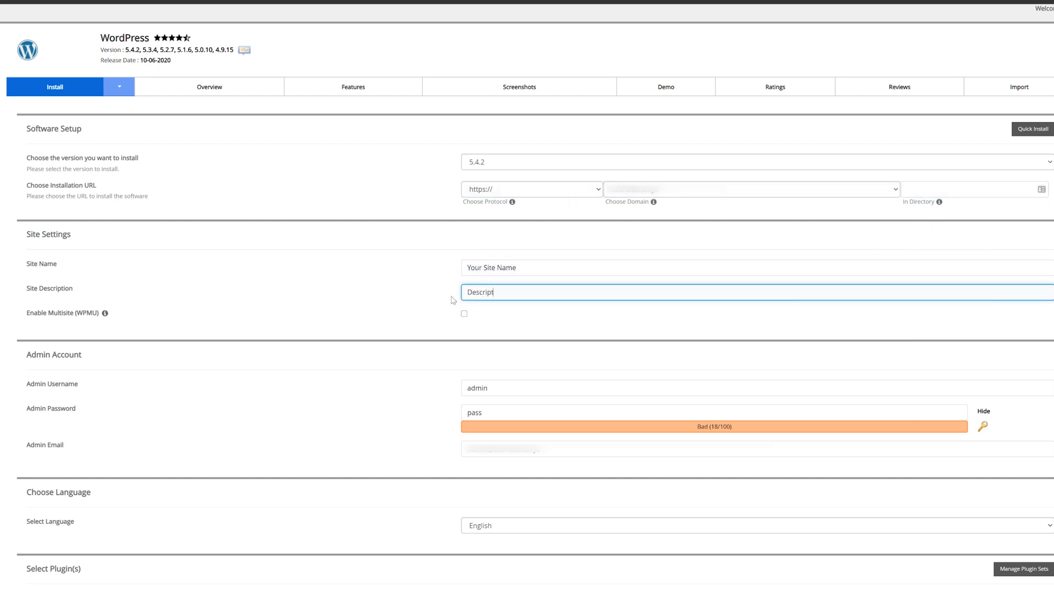
{"action": "type", "text": "EmiT"}
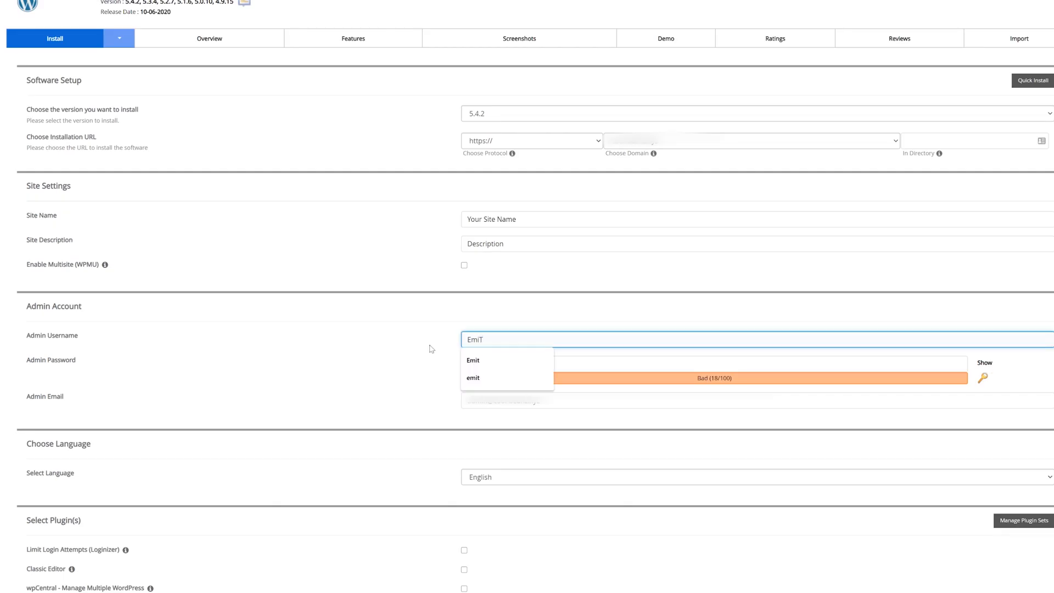